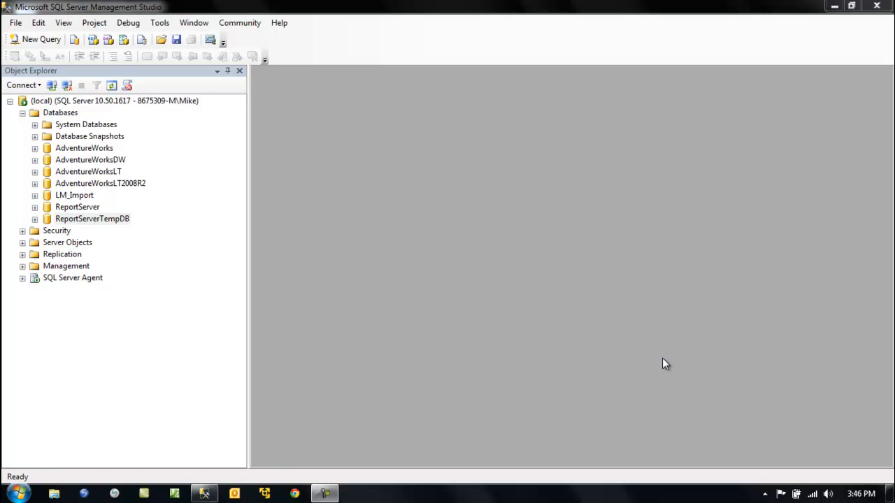
mouse_move(74, 195)
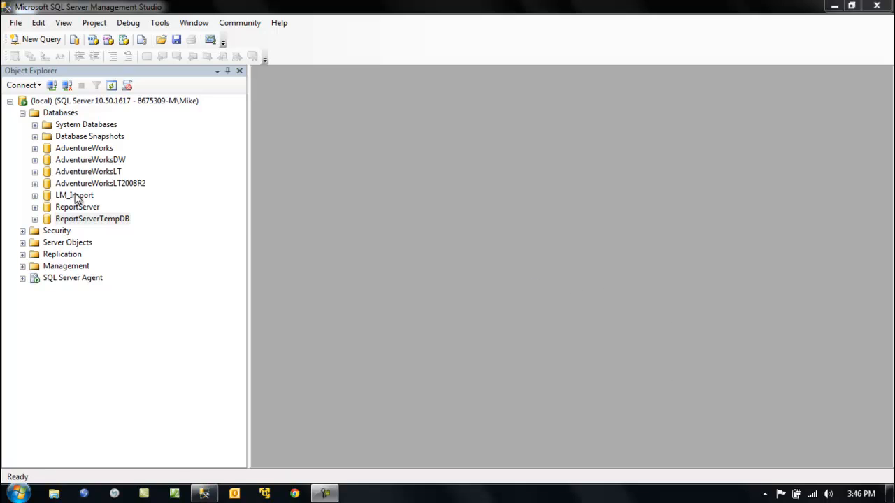
Open the AdventureWorksLT2008R2 context menu and point to Tasks > Generate Scripts
click(100, 183)
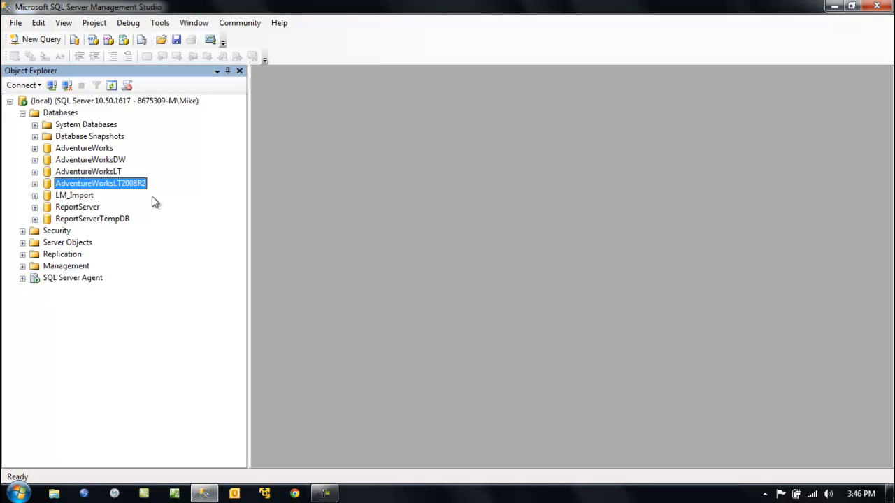
right_click(100, 183)
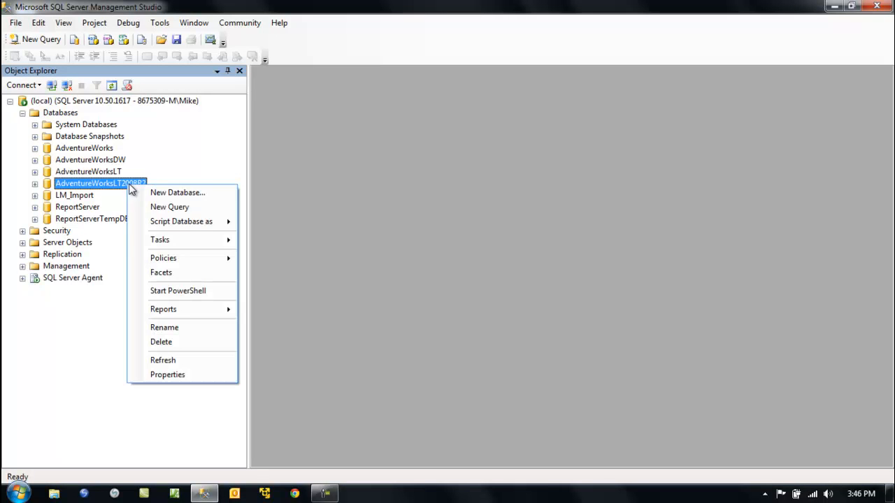
click(159, 240)
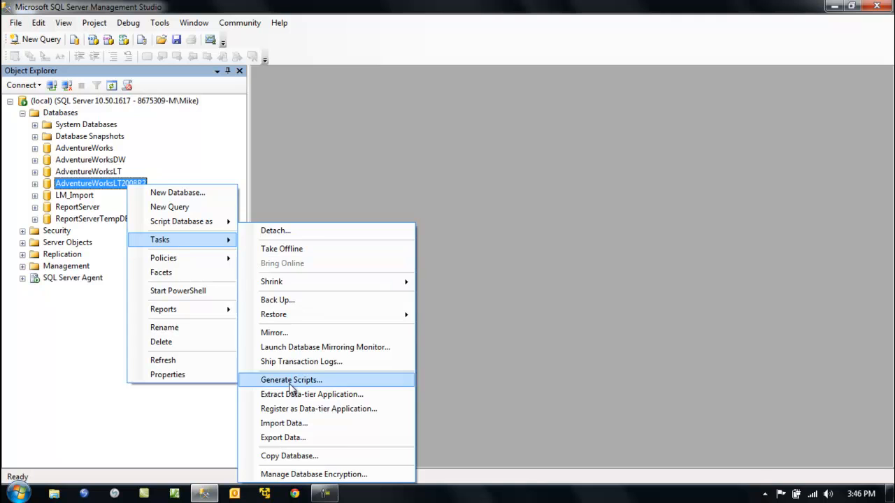
mouse_move(341, 381)
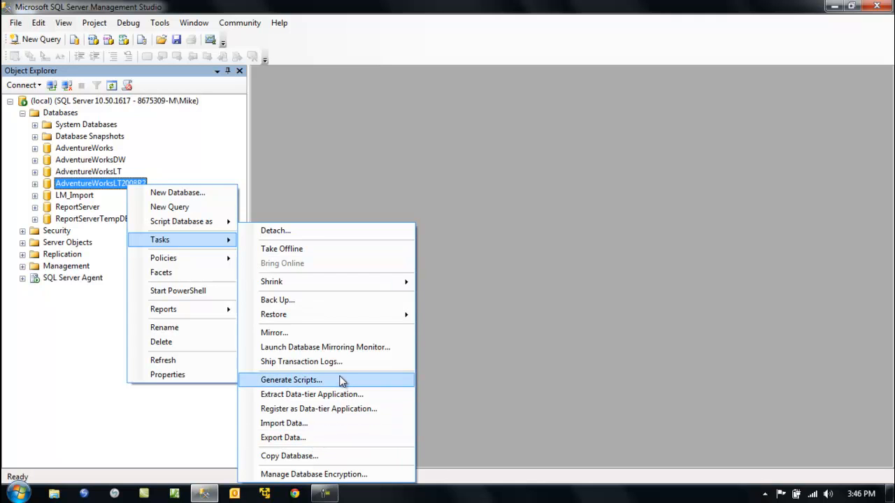
mouse_move(338, 385)
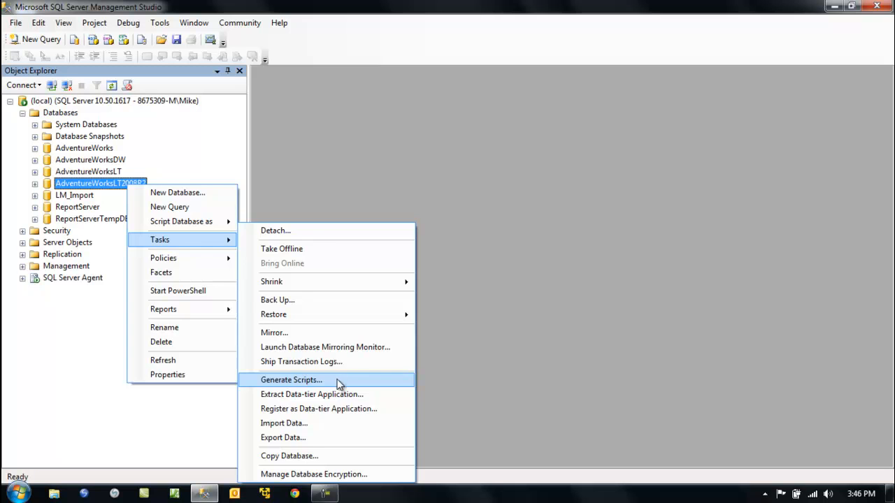
Launch Generate Scripts for AdventureWorksLT2008R2
click(290, 380)
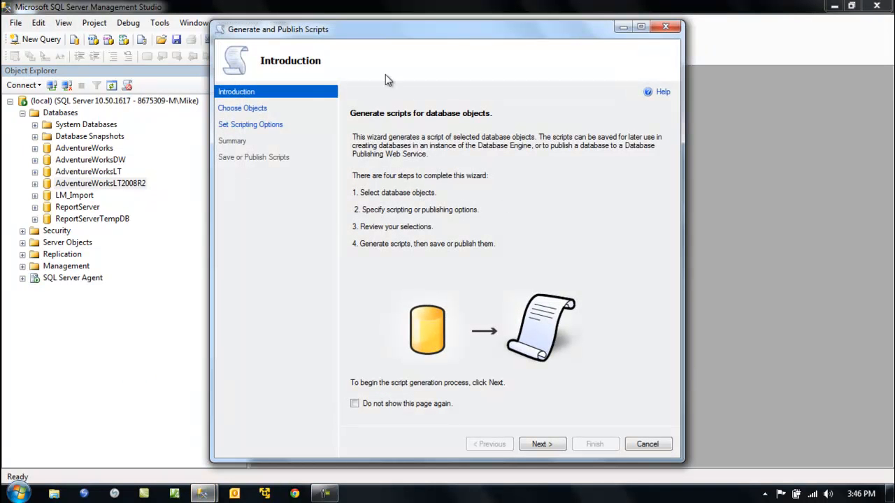
mouse_move(489, 254)
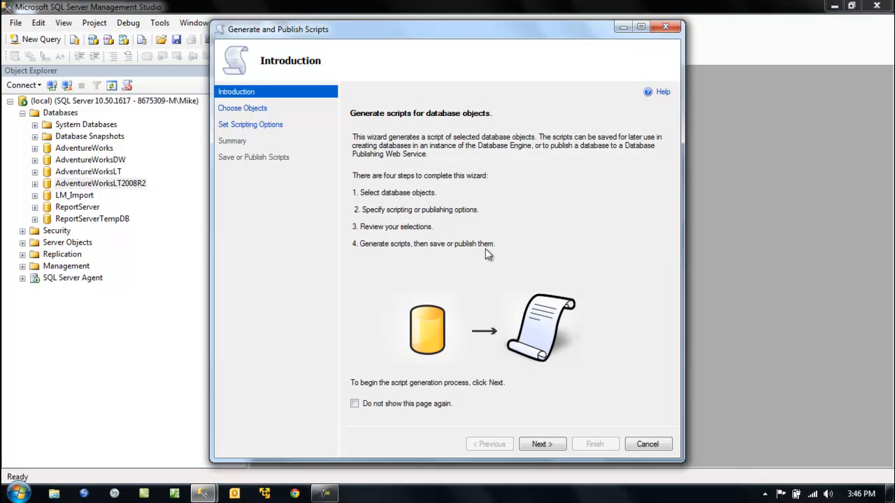
mouse_move(465, 214)
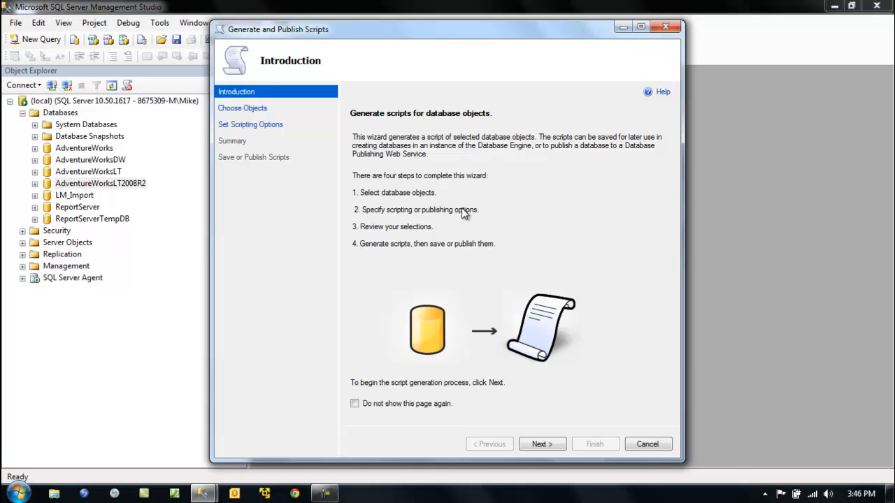
mouse_move(476, 262)
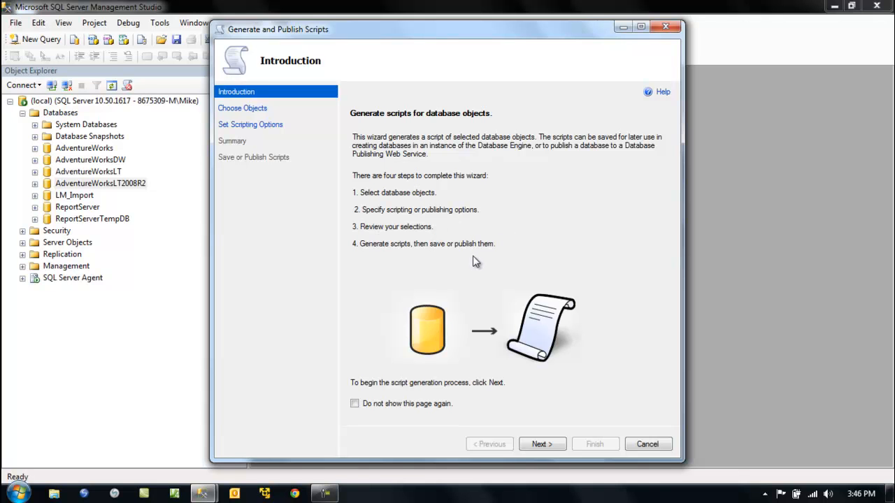
mouse_move(552, 171)
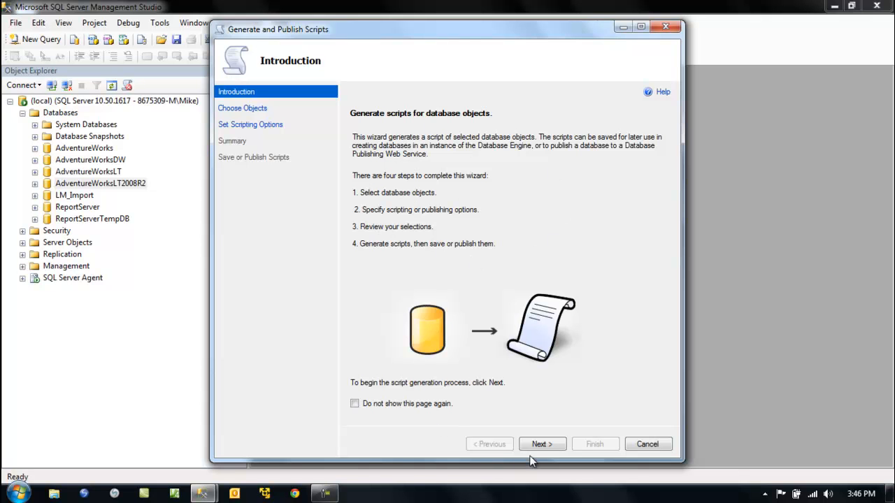
Pass the introduction and keep 'Script entire database and all database objects' selected
click(542, 444)
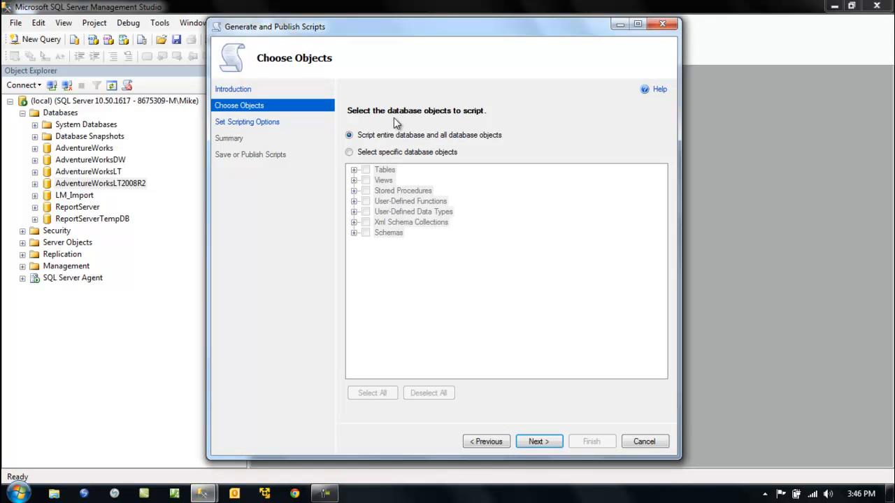
mouse_move(401, 196)
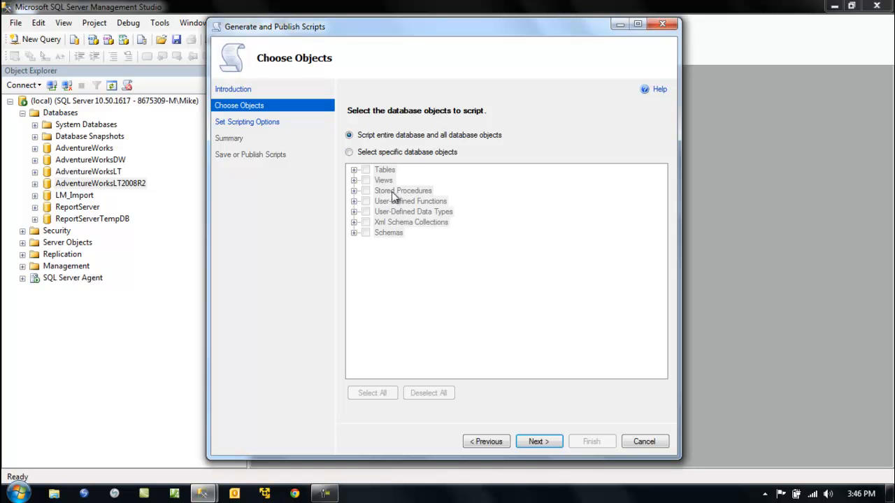
click(349, 152)
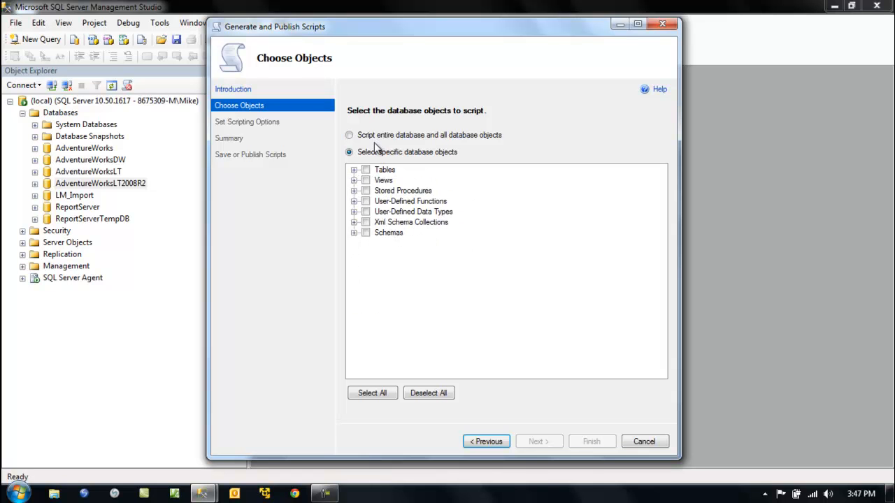
click(349, 134)
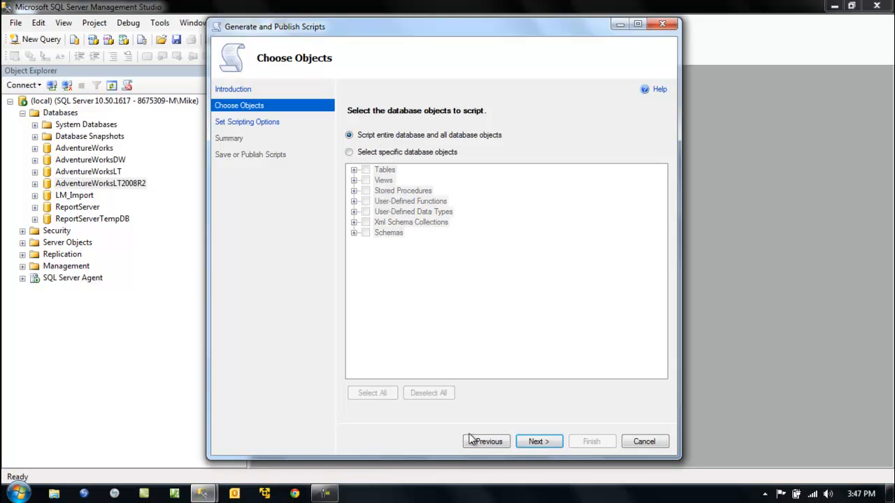
Advance to Set Scripting Options with output saved to a single file, script.sql
click(539, 442)
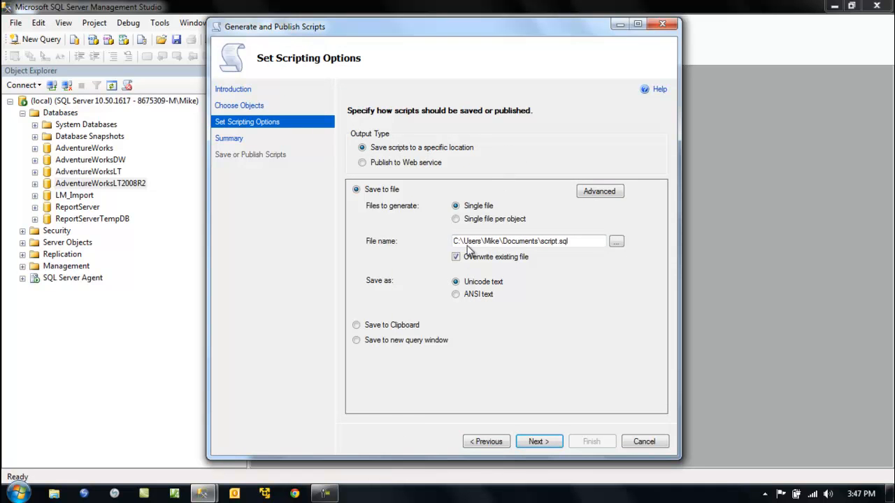
mouse_move(509, 199)
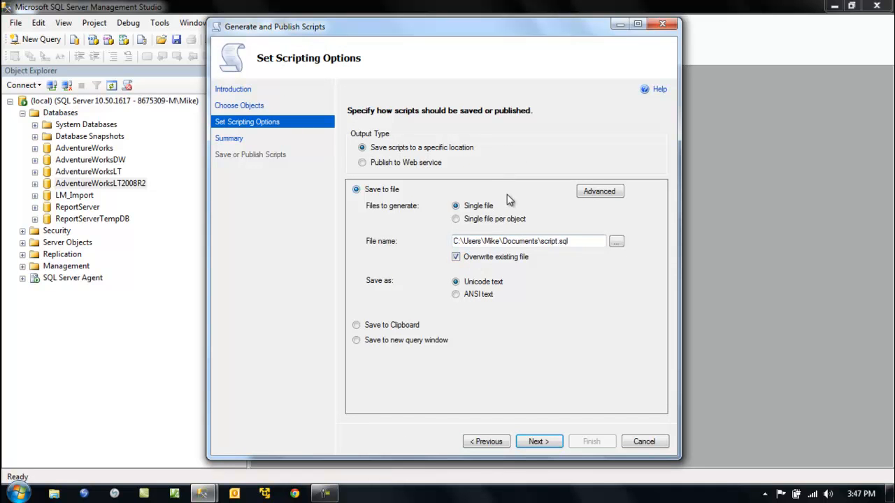
mouse_move(499, 188)
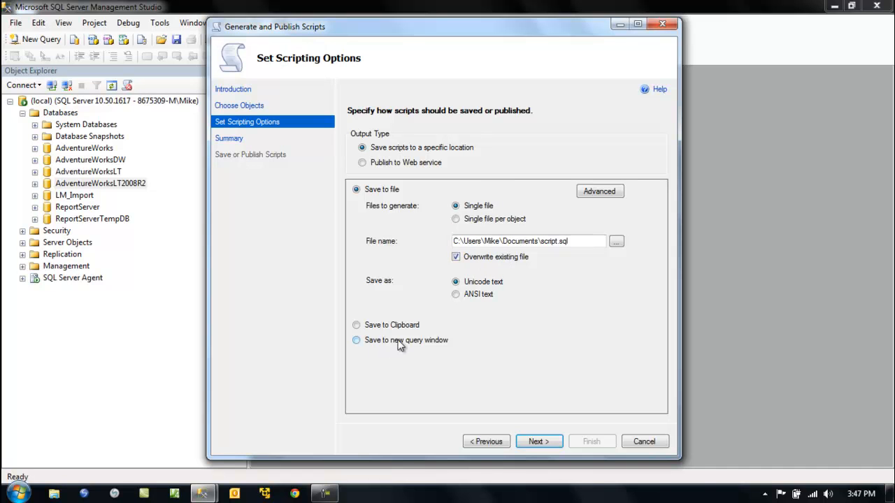
click(356, 341)
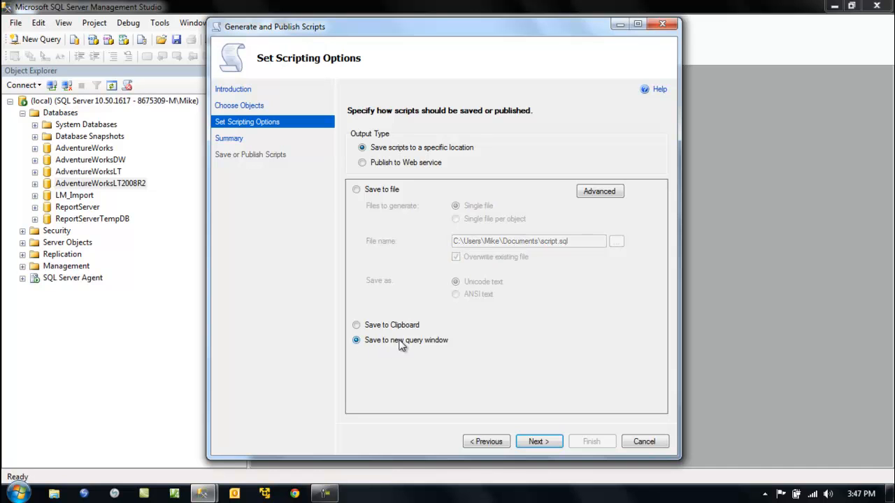
click(356, 189)
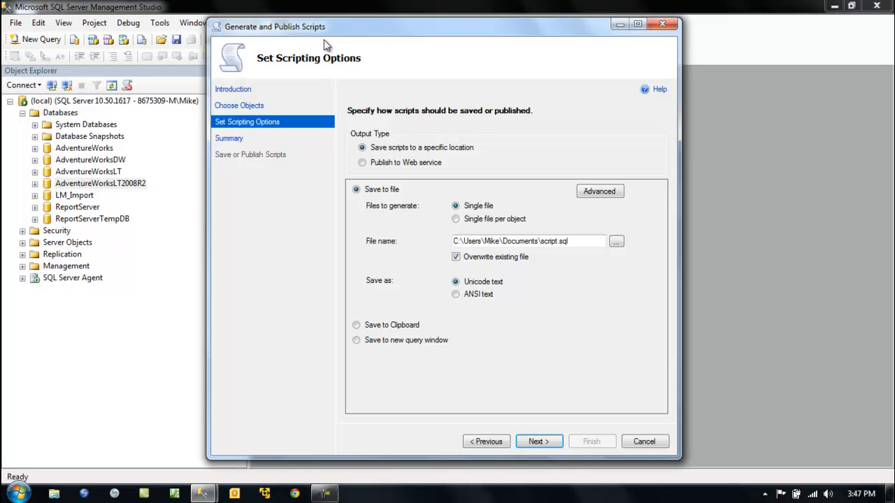
Set Advanced option 'Script for the database engine type' to Stand-alone instance
click(600, 191)
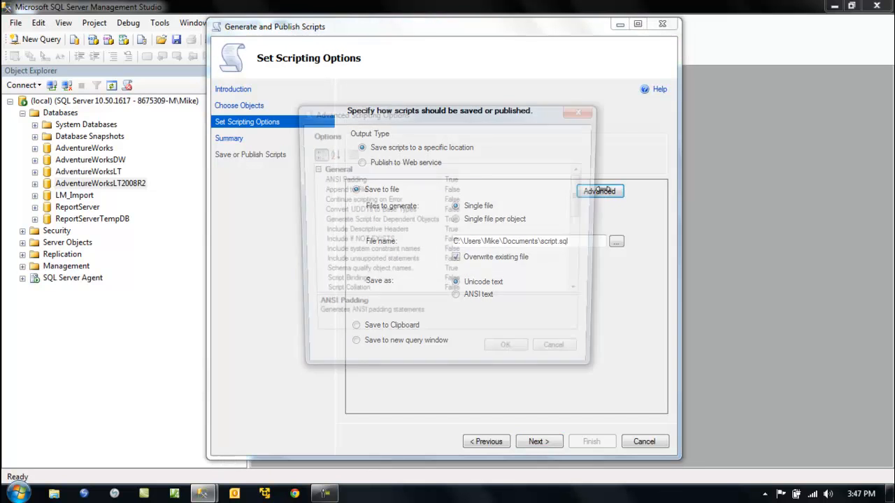
click(600, 191)
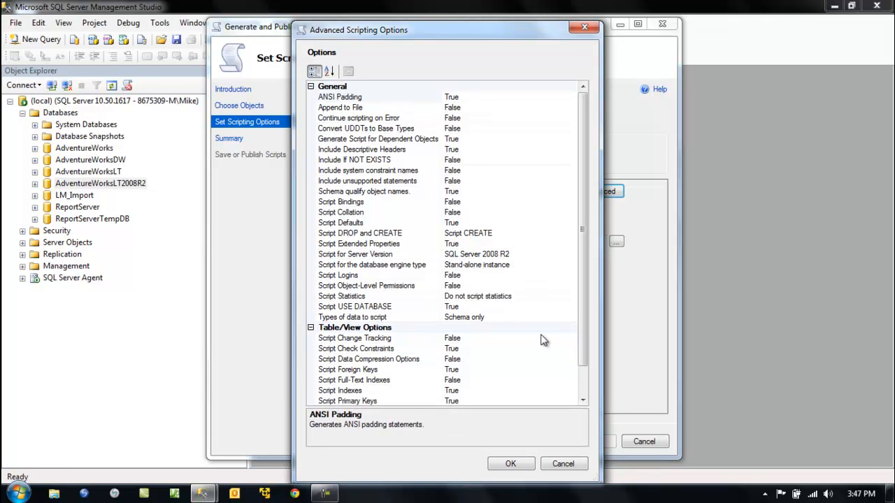
mouse_move(534, 367)
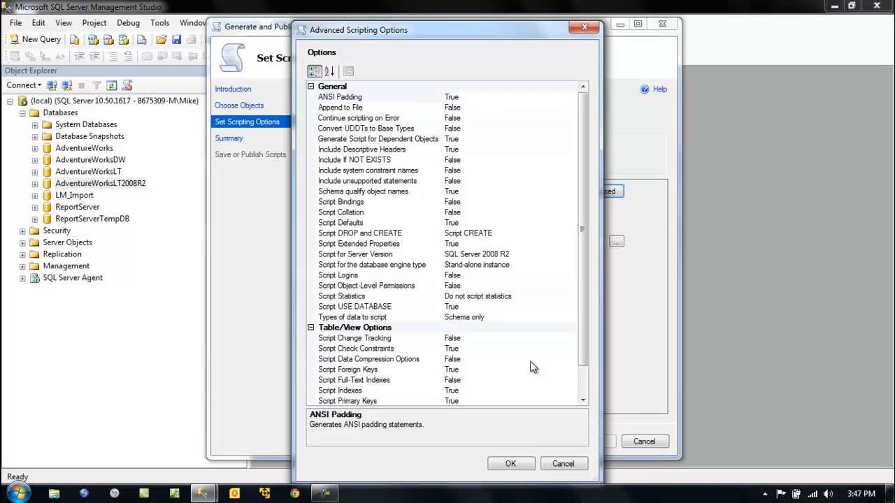
mouse_move(536, 362)
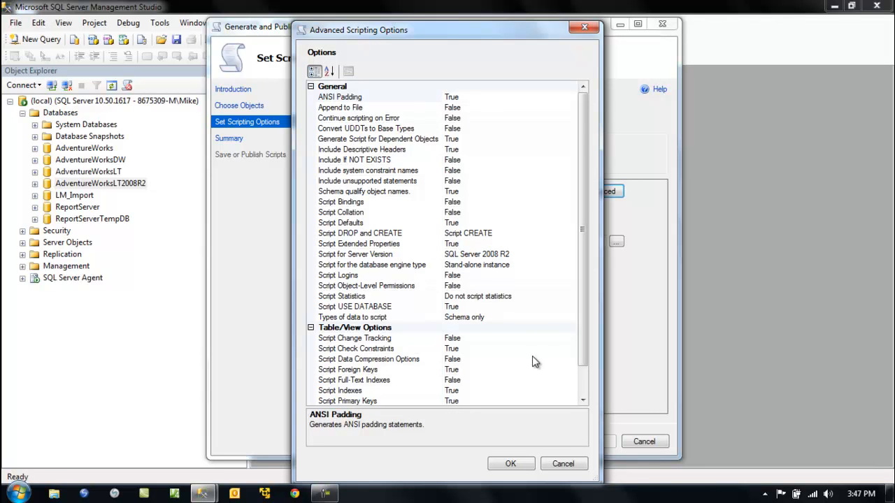
mouse_move(554, 324)
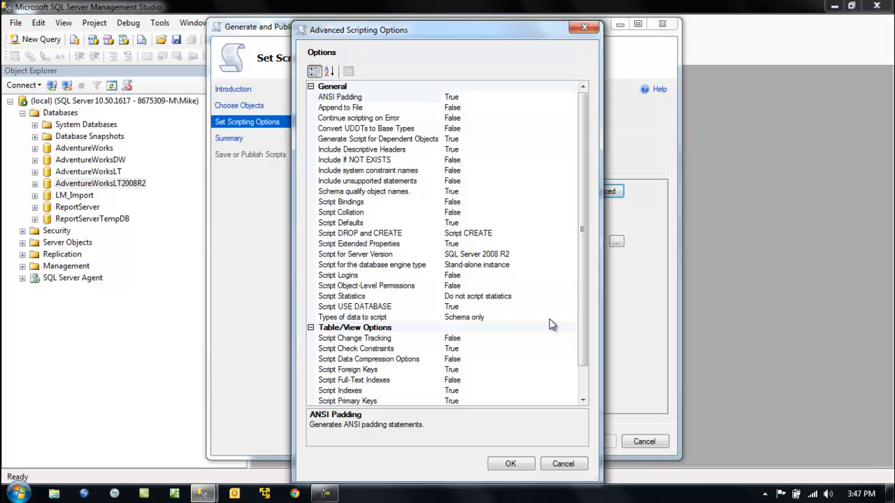
mouse_move(544, 317)
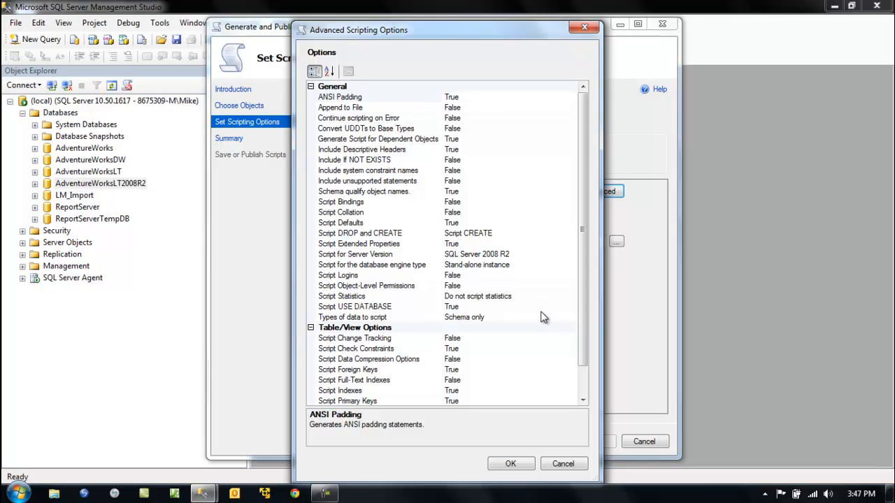
mouse_move(549, 315)
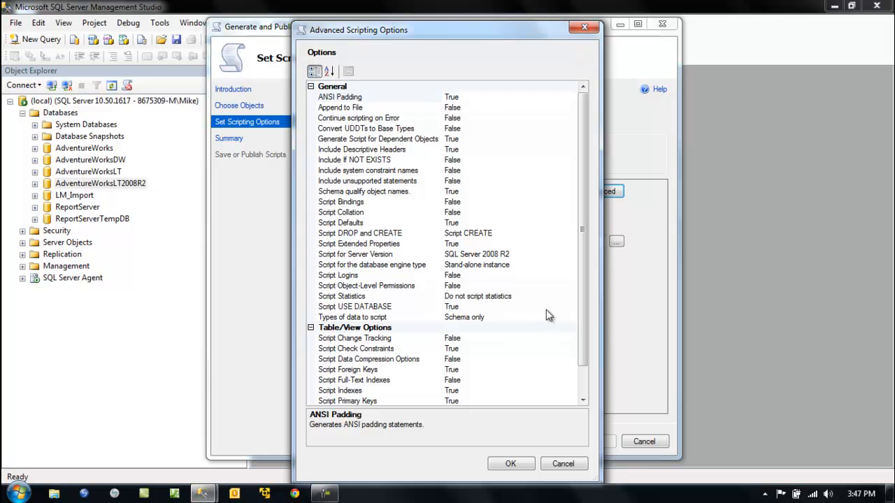
mouse_move(558, 303)
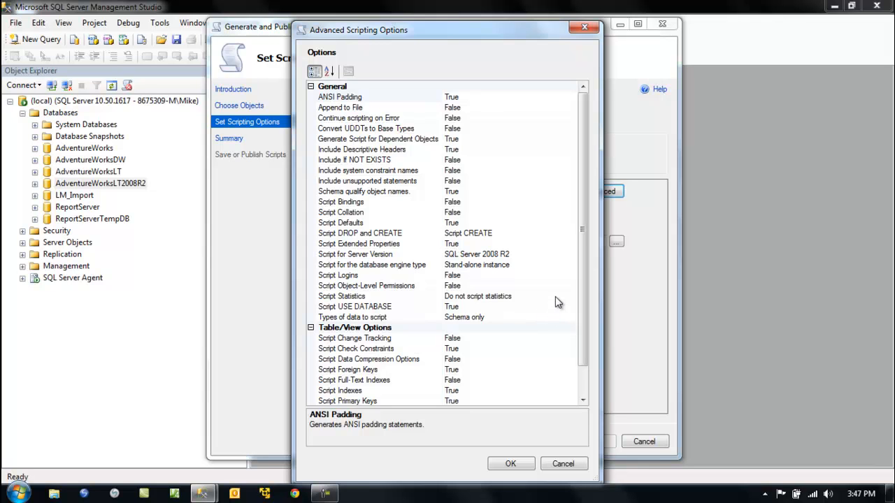
mouse_move(392, 272)
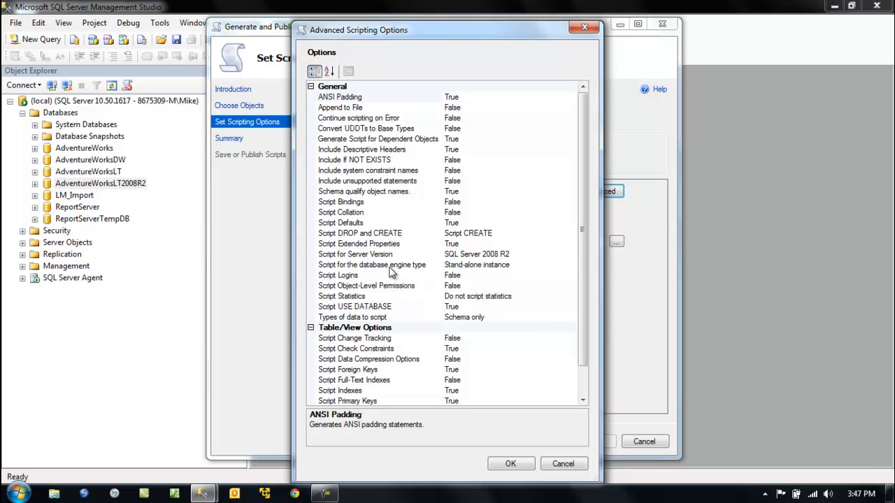
mouse_move(358, 275)
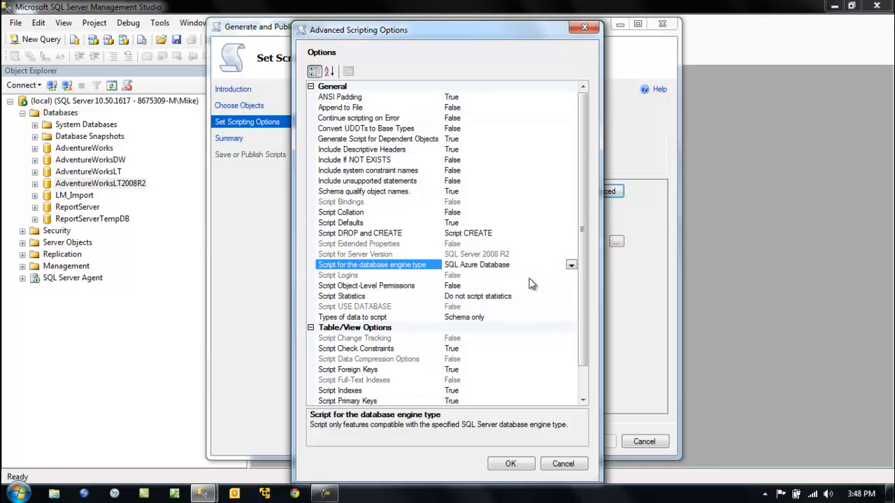
mouse_move(510, 278)
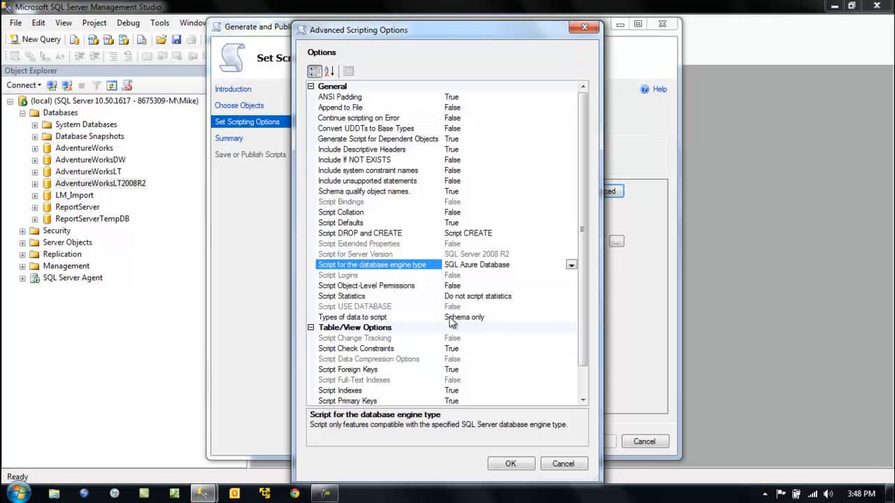
mouse_move(318, 313)
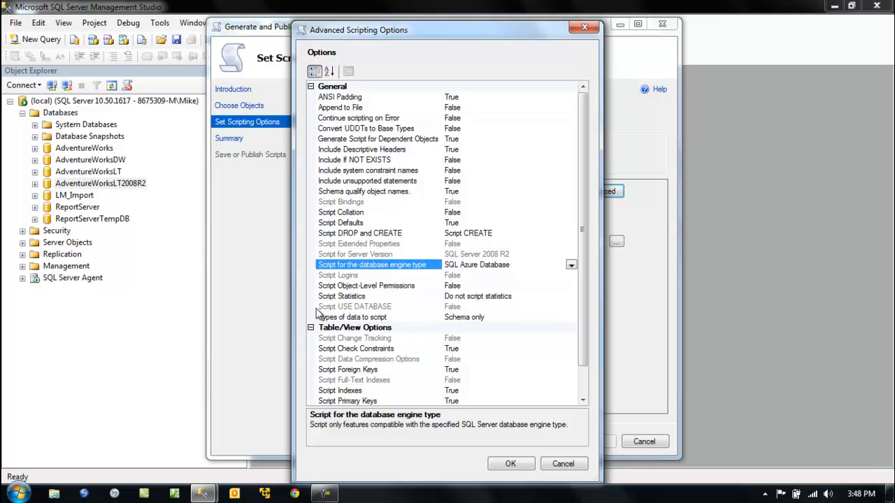
mouse_move(471, 311)
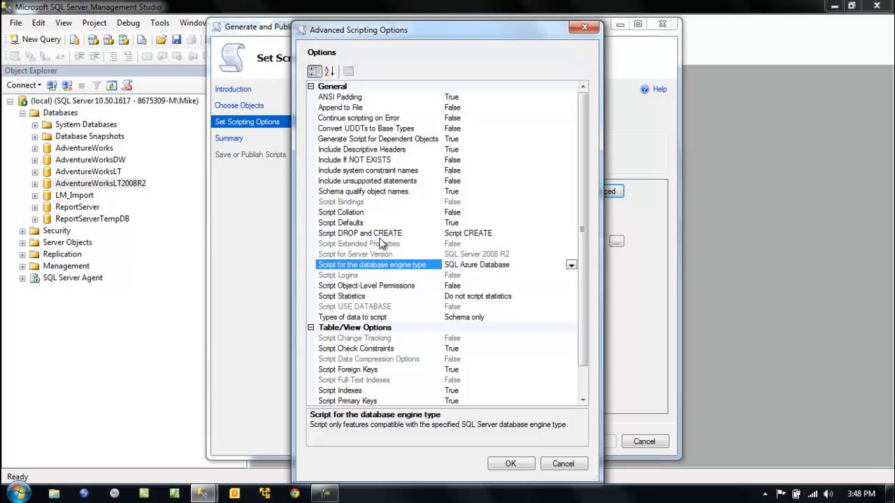
click(570, 264)
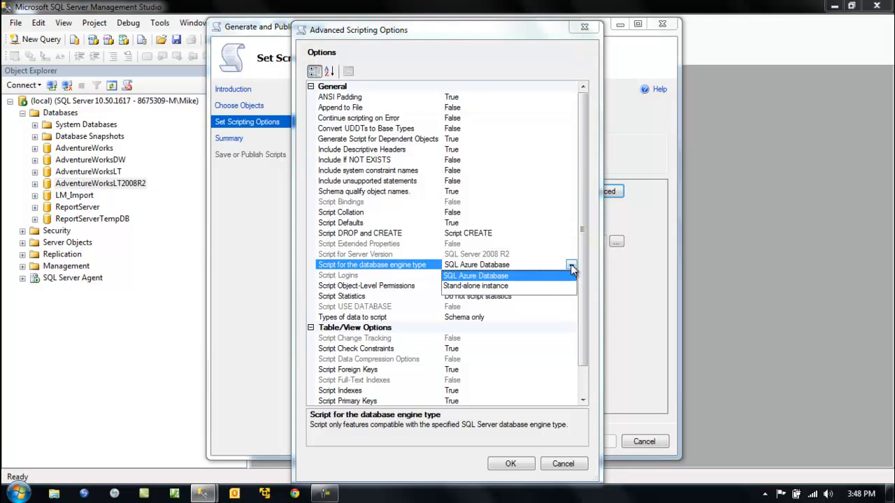
click(477, 285)
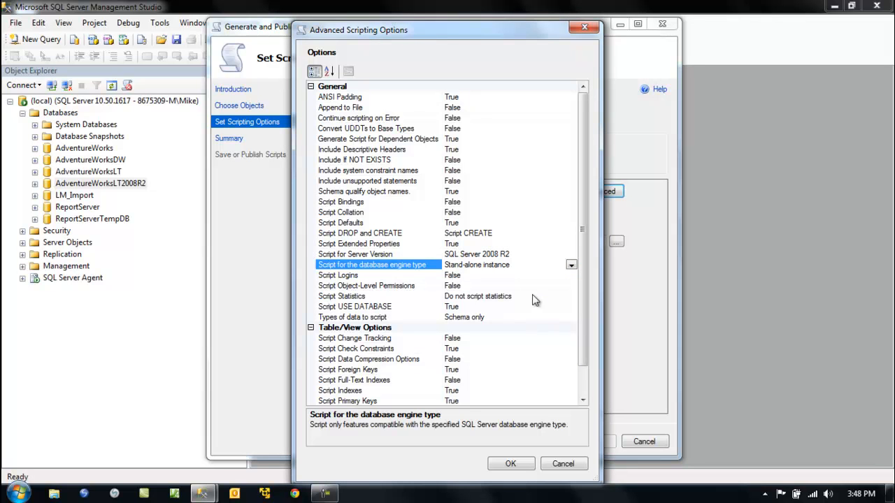
click(511, 464)
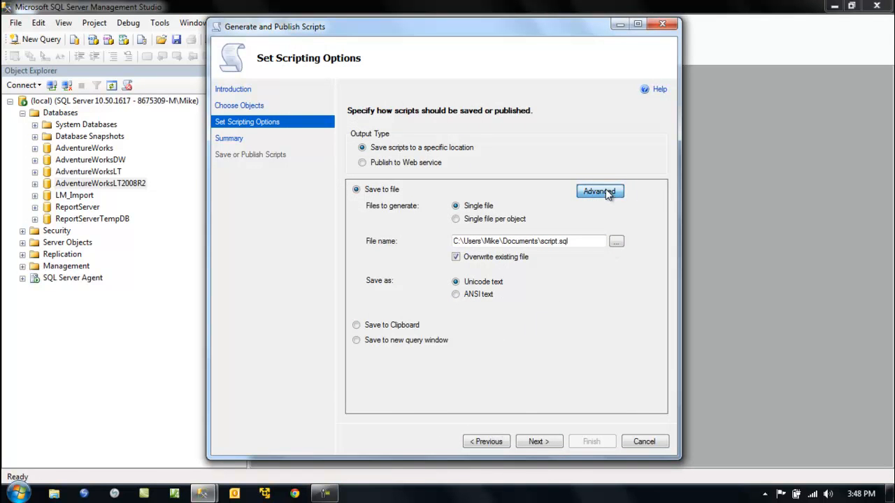
Set Advanced option 'Types of data to script' to 'Schema and data'
click(600, 192)
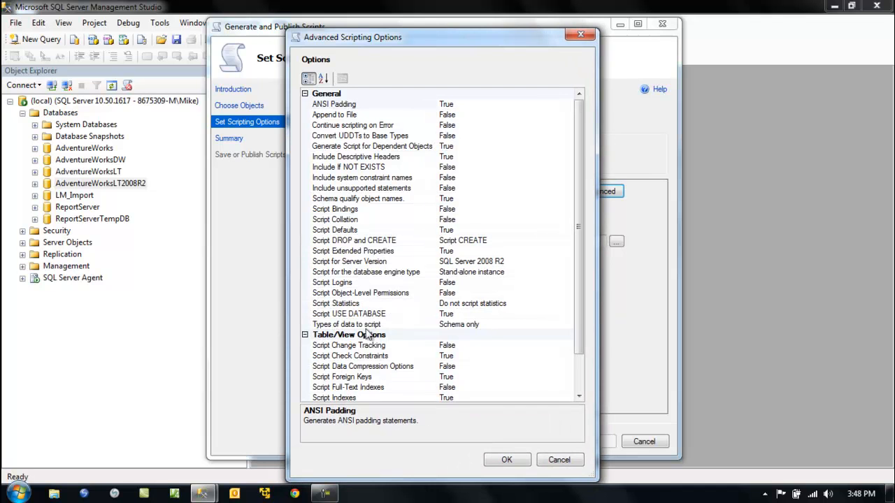
mouse_move(567, 322)
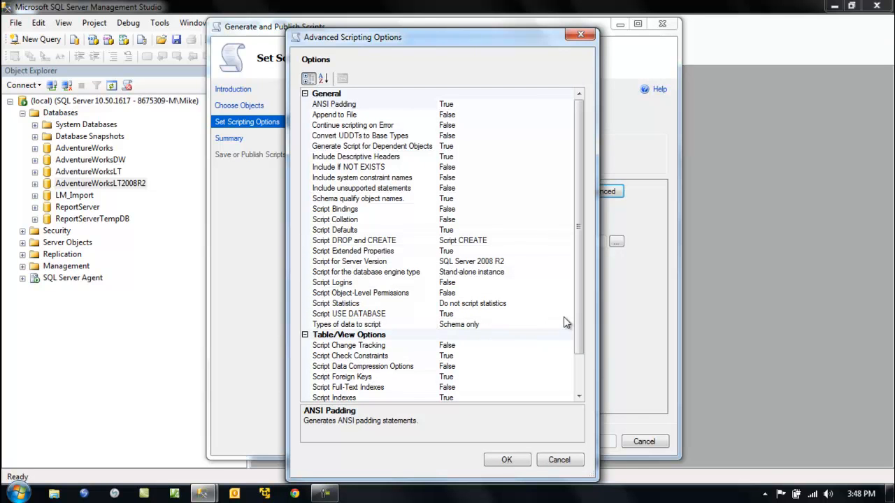
click(567, 324)
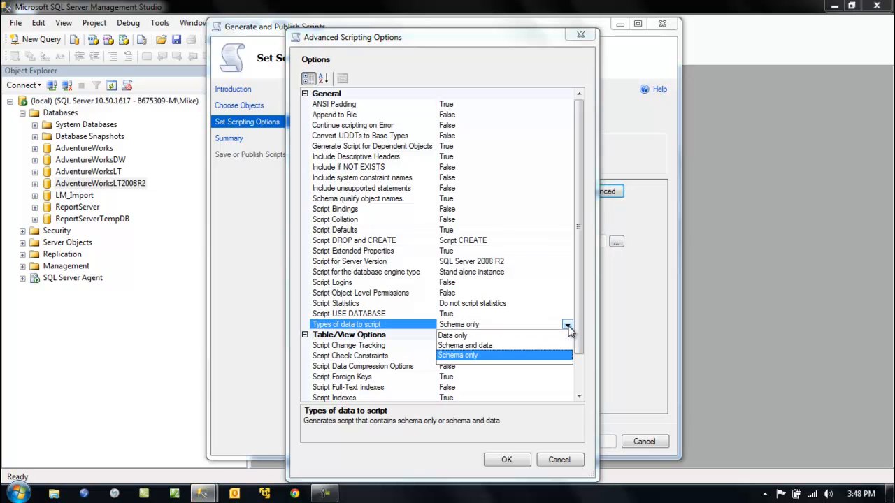
click(465, 346)
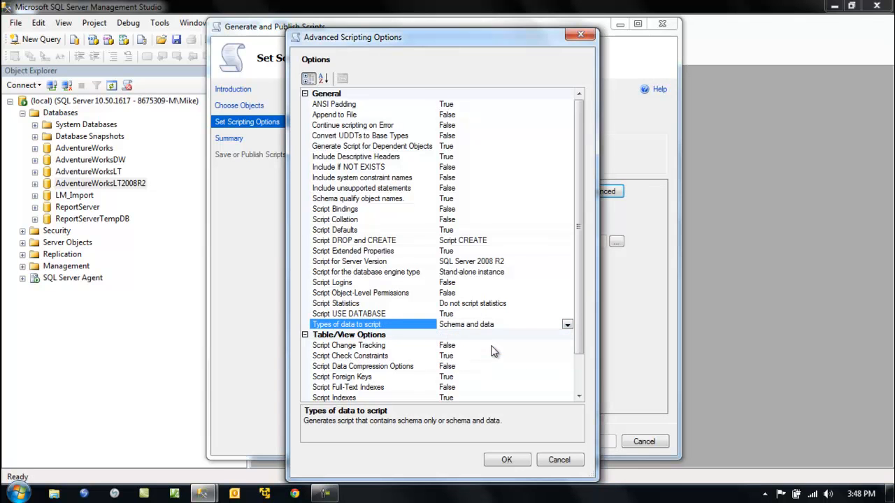
click(507, 459)
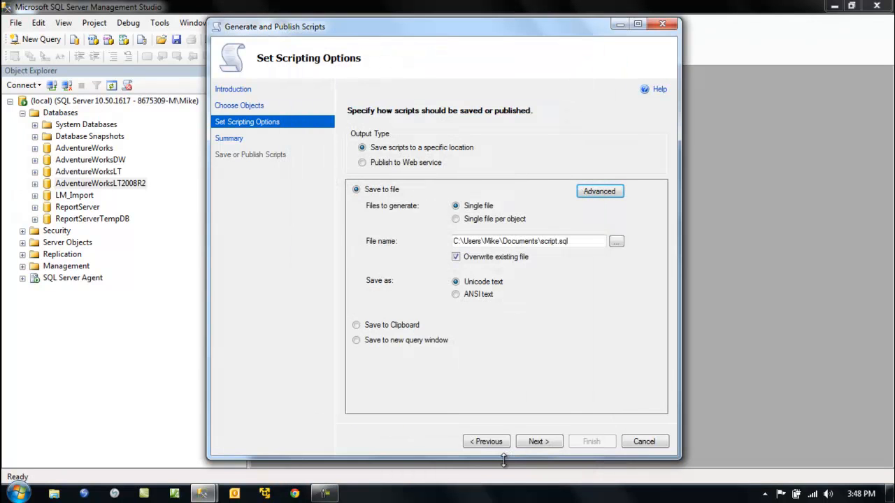
mouse_move(548, 463)
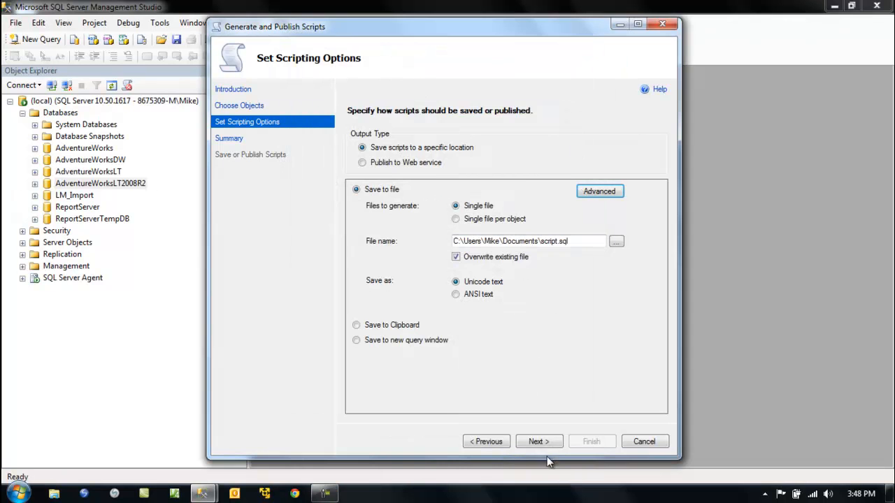
Run the wizard from the Summary, saving the script to file
click(539, 441)
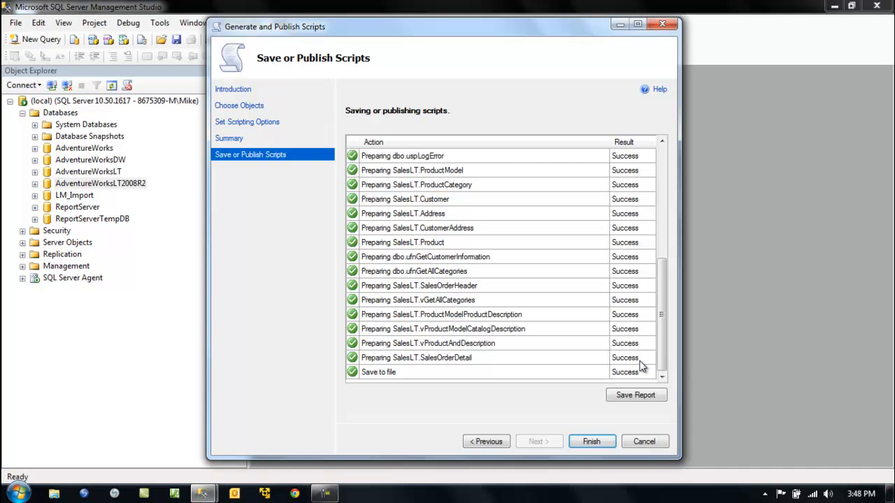
mouse_move(561, 442)
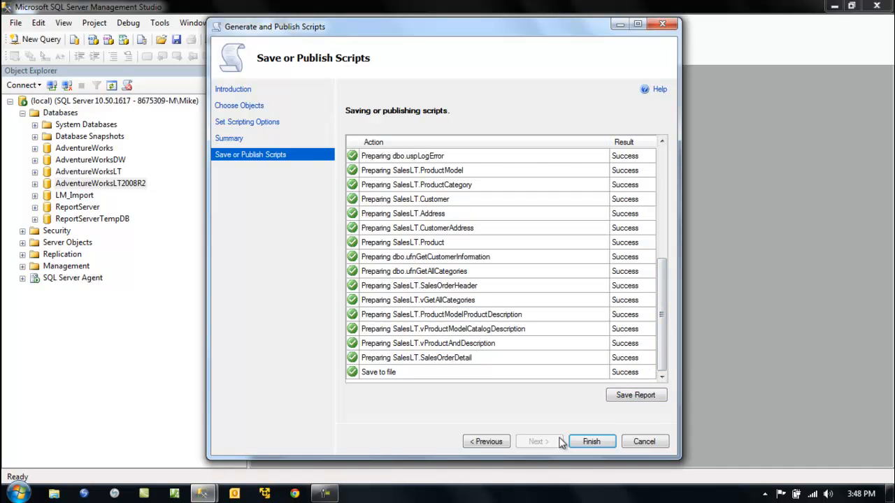
Return to Set Scripting Options and review and accept the Advanced options
click(486, 441)
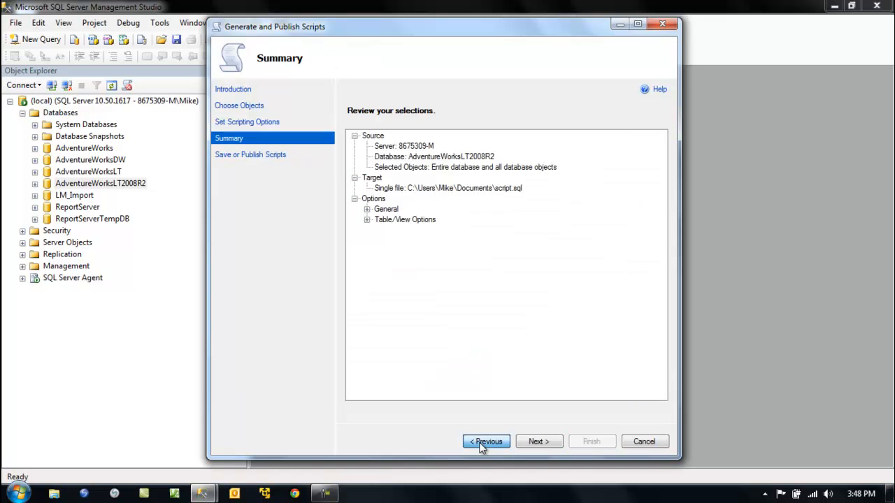
click(486, 441)
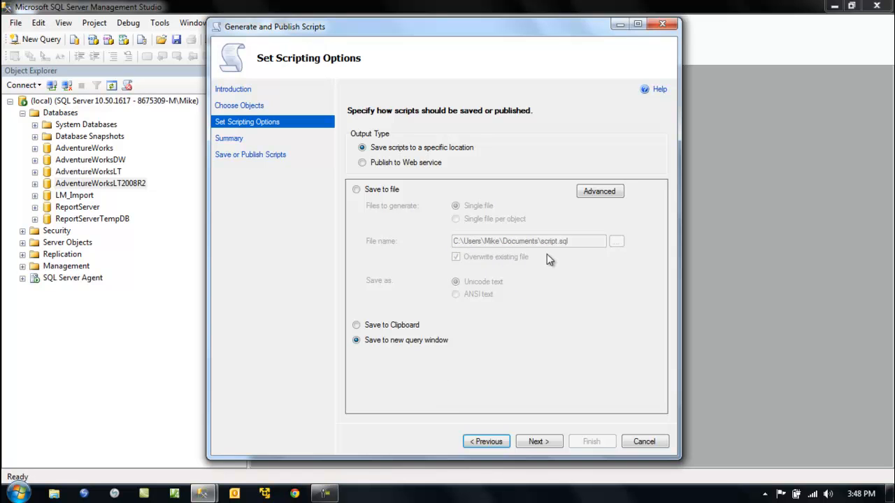
mouse_move(502, 247)
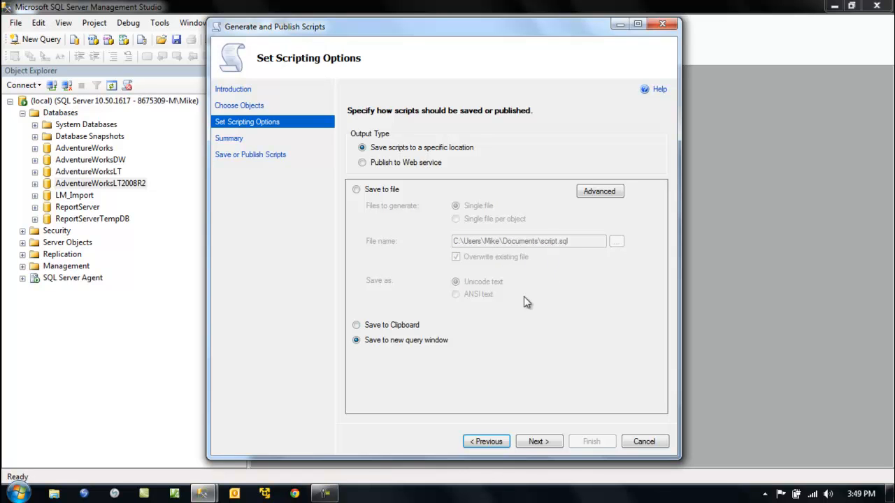
mouse_move(539, 441)
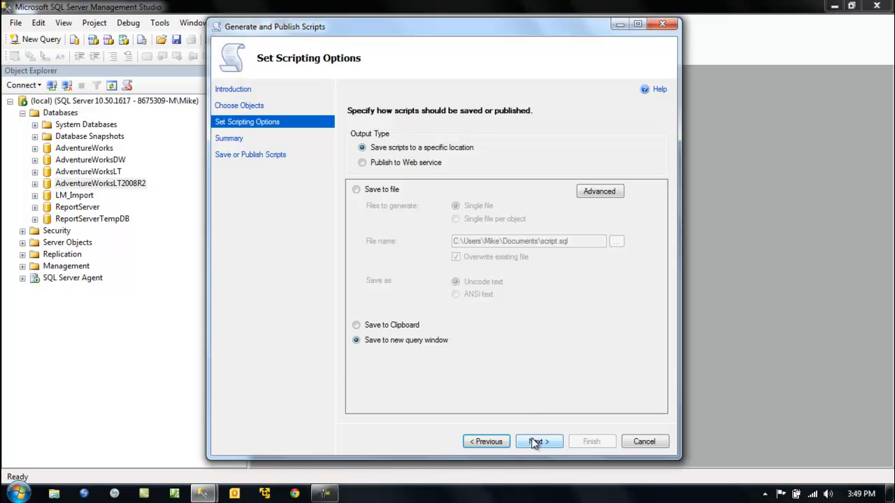
mouse_move(616, 169)
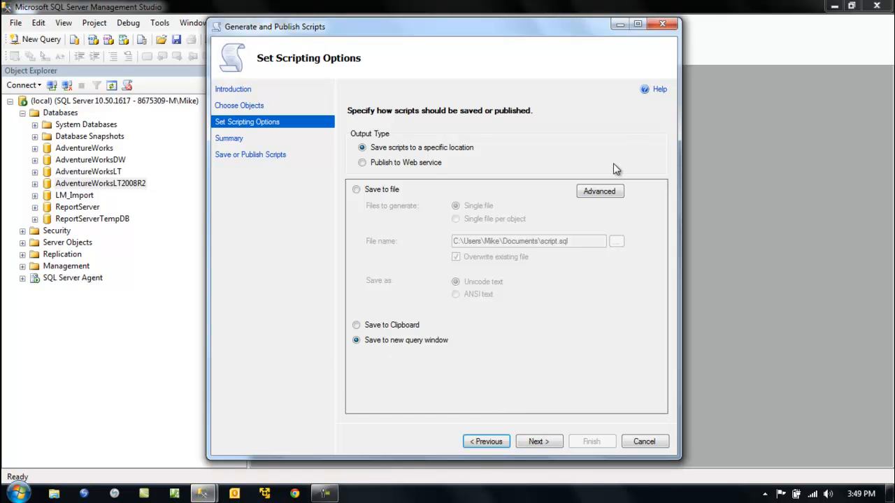
click(600, 191)
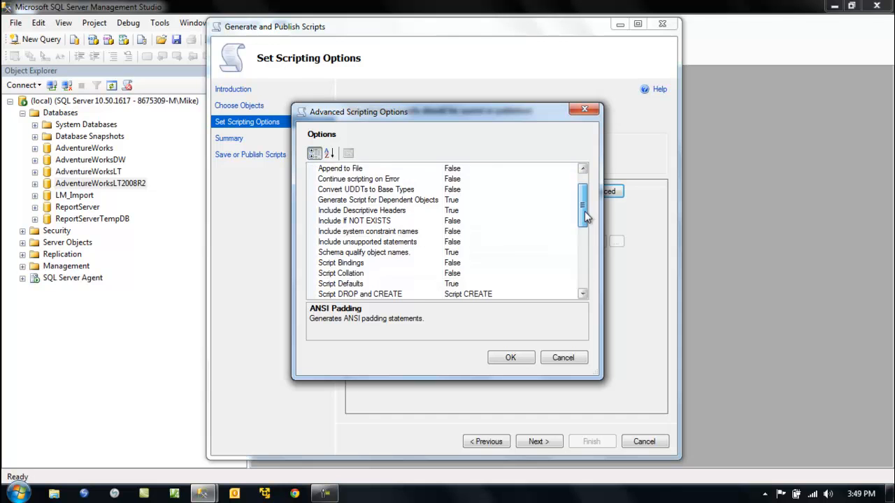
scroll(down, 3)
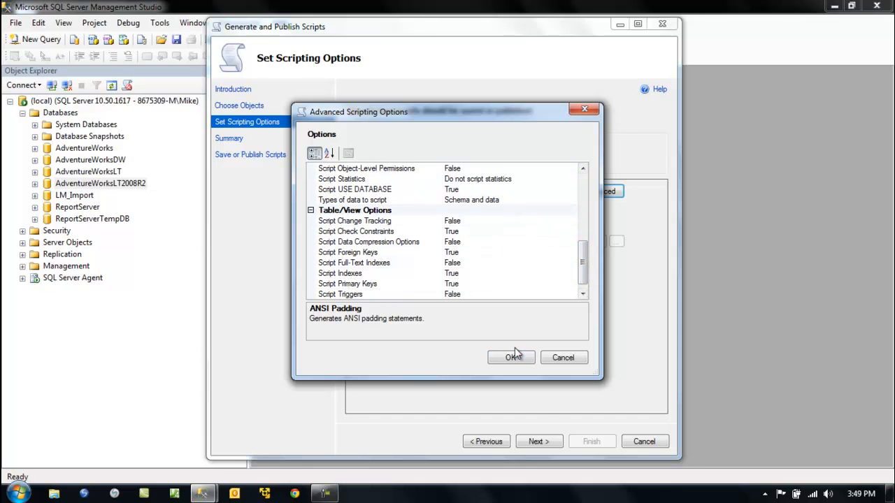
click(510, 357)
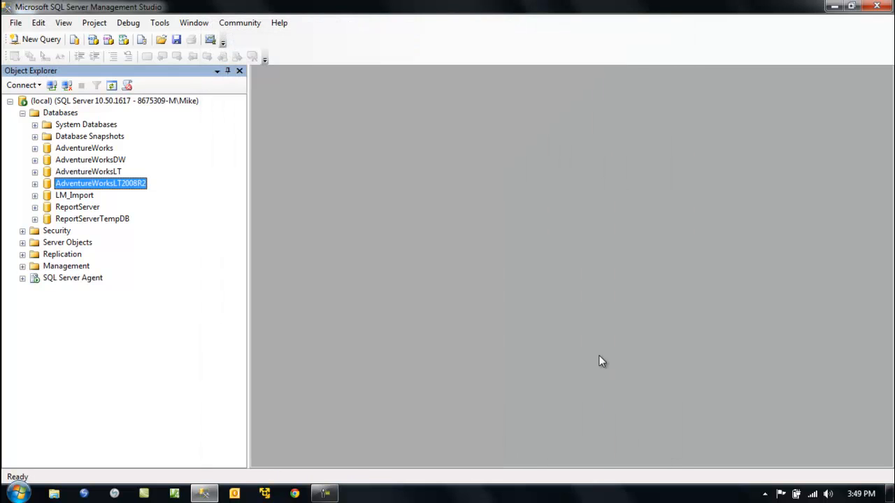
mouse_move(129, 190)
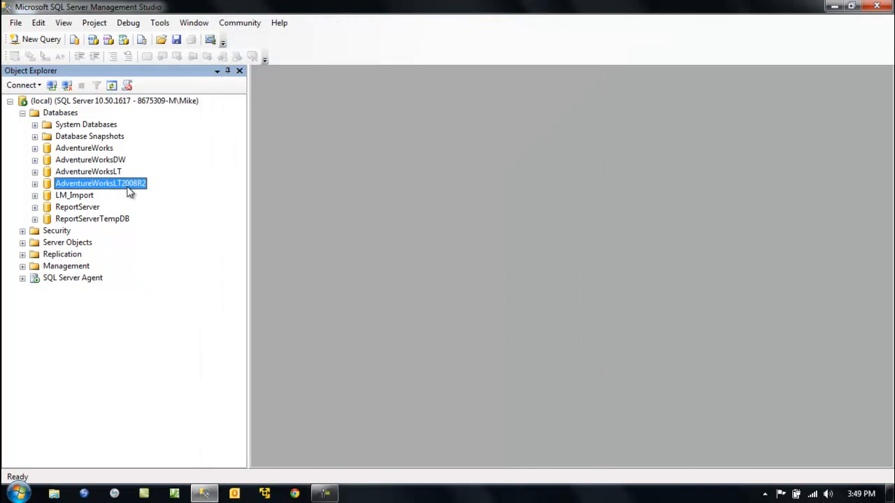
Reopen Generate Scripts from the AdventureWorksLT2008R2 Tasks menu
right_click(100, 183)
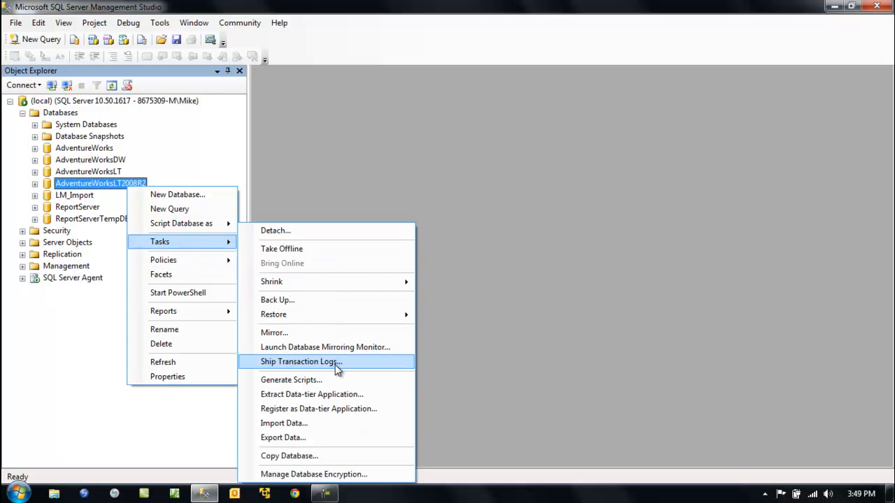
mouse_move(342, 375)
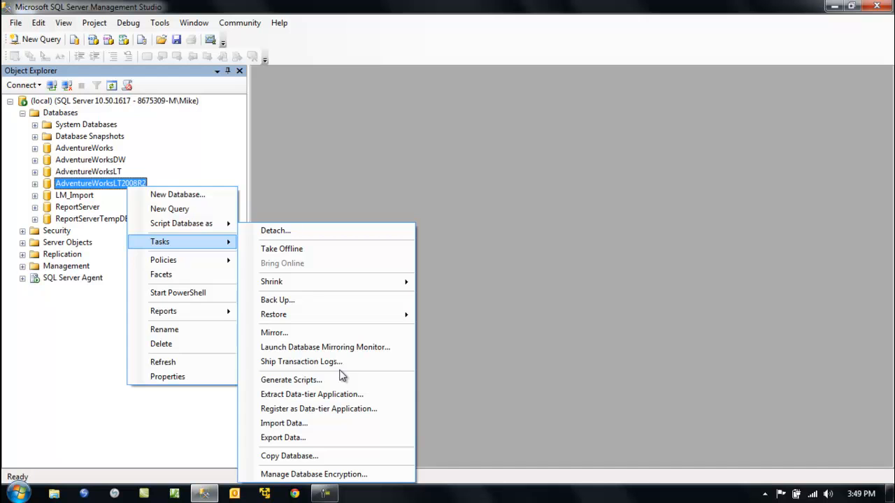
click(292, 380)
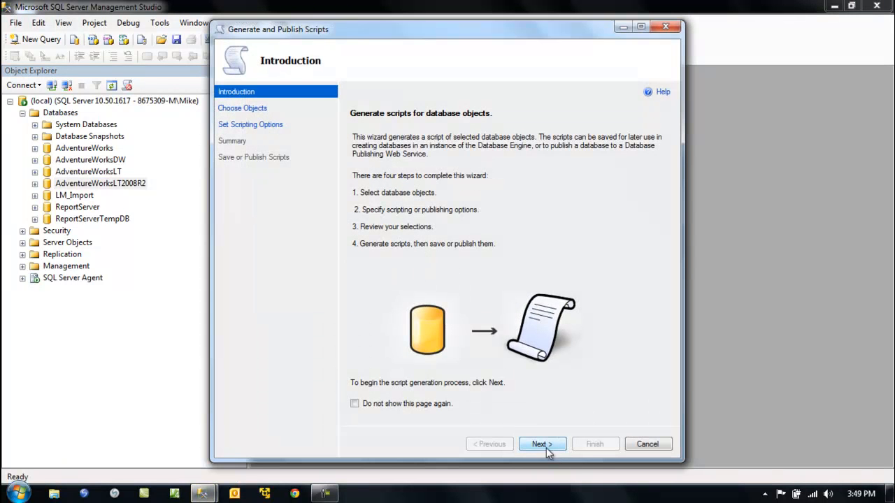
Script the entire database with output sent to a new query window
click(542, 444)
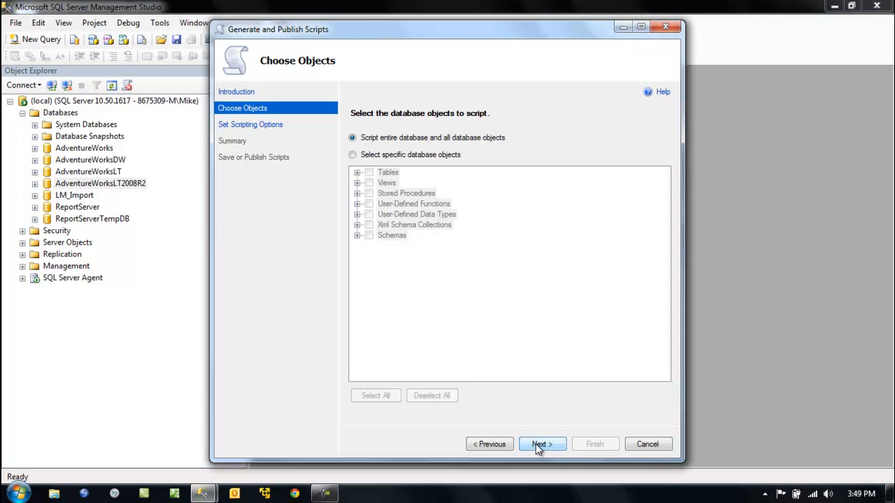
click(542, 444)
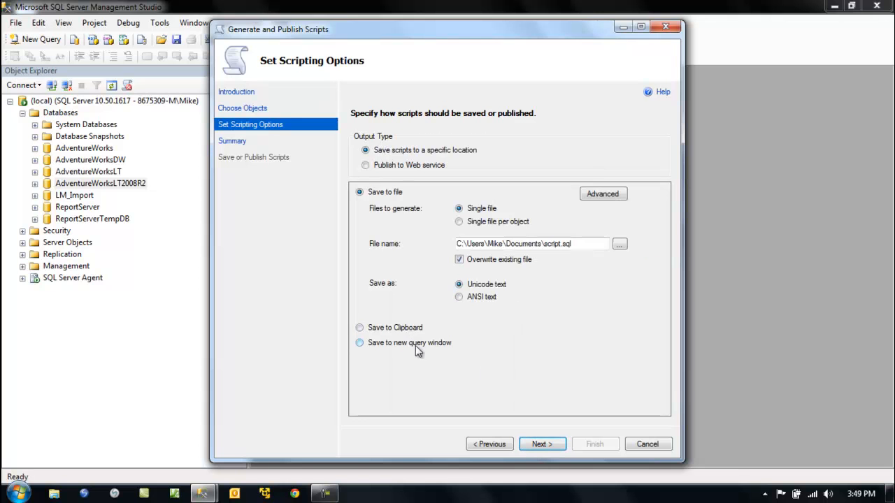
click(360, 342)
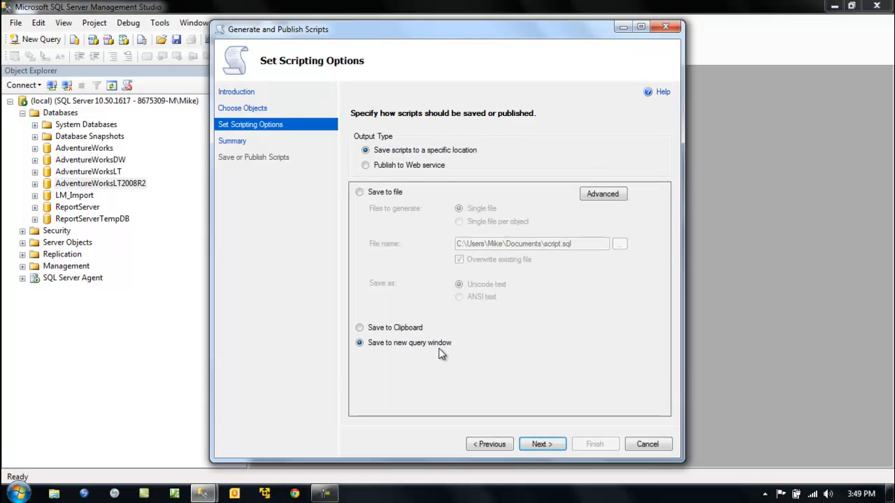
Set data types to 'Schema and data' in Advanced options and generate the script
click(603, 194)
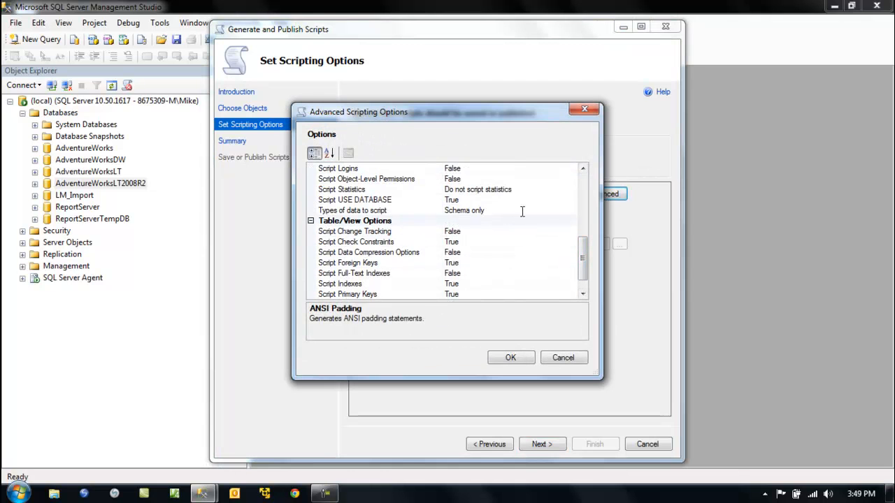
click(571, 210)
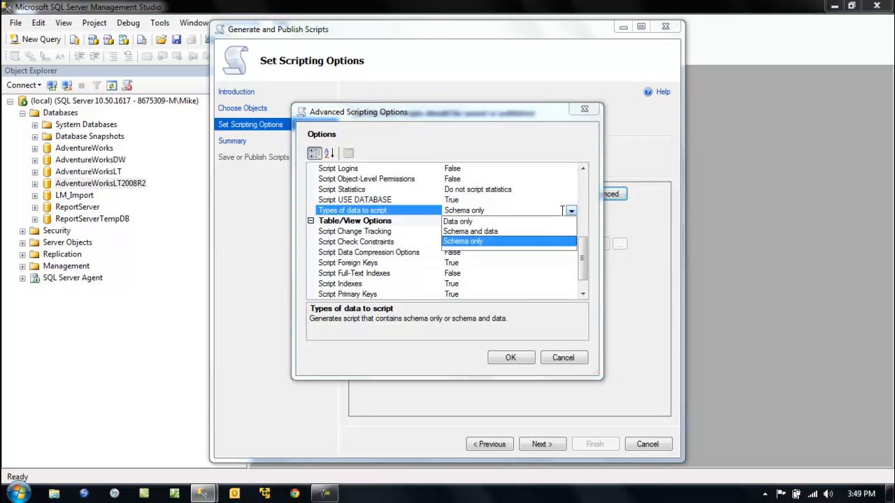
click(470, 231)
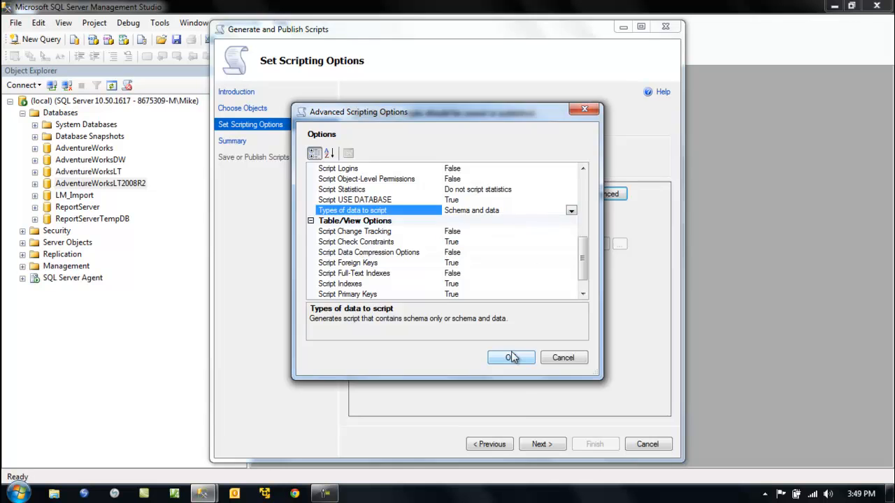
click(510, 357)
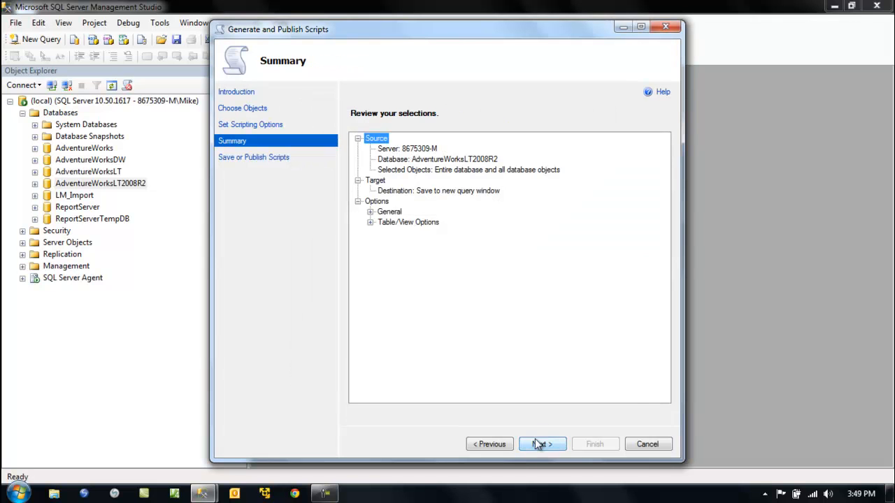
click(543, 444)
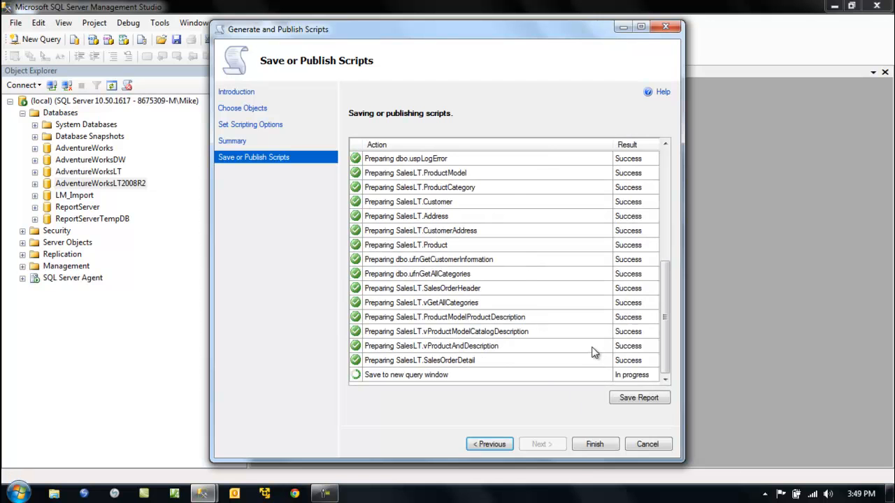
Close the completed wizard and review the generated SQLQuery3.sql schema-and-data script
click(595, 444)
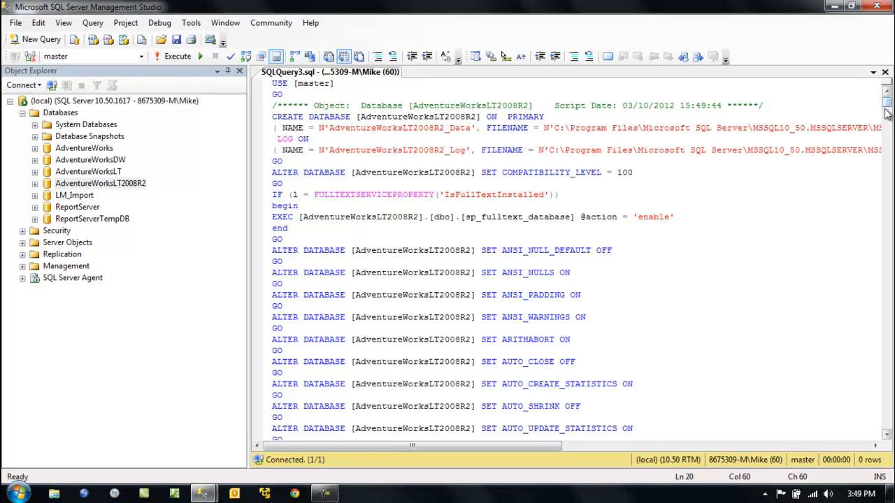
scroll(down, 3)
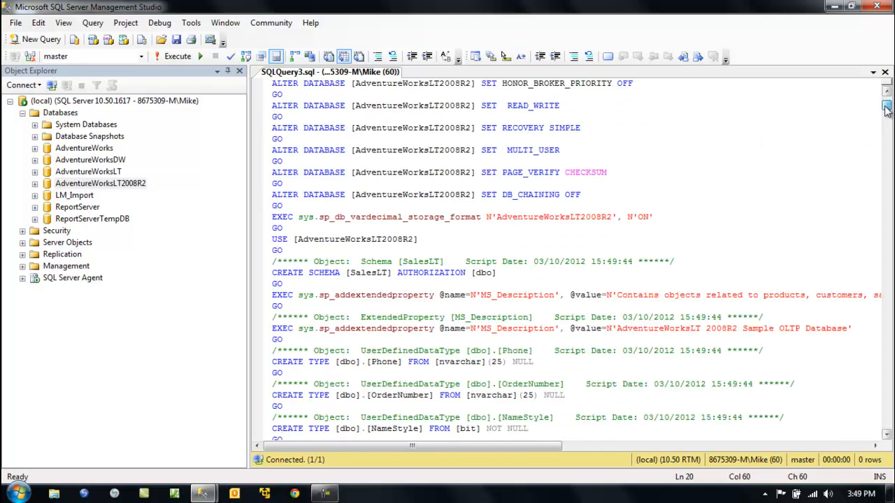
scroll(down, 3)
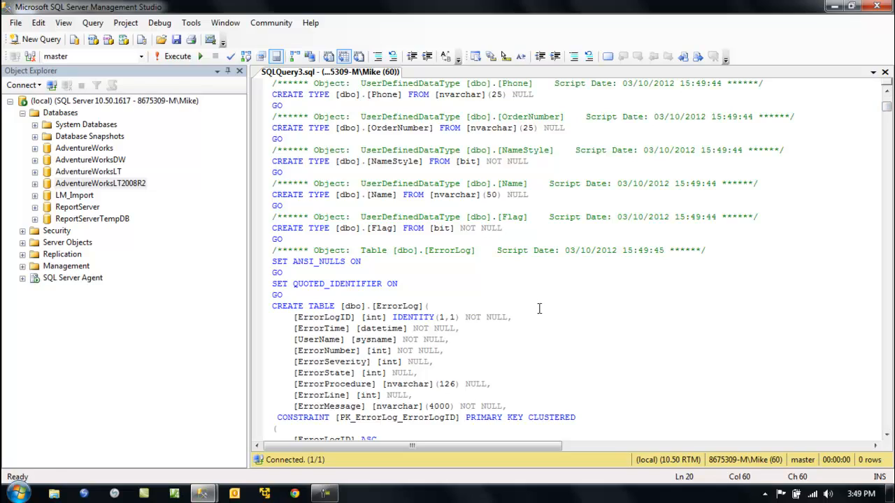
scroll(down, 3)
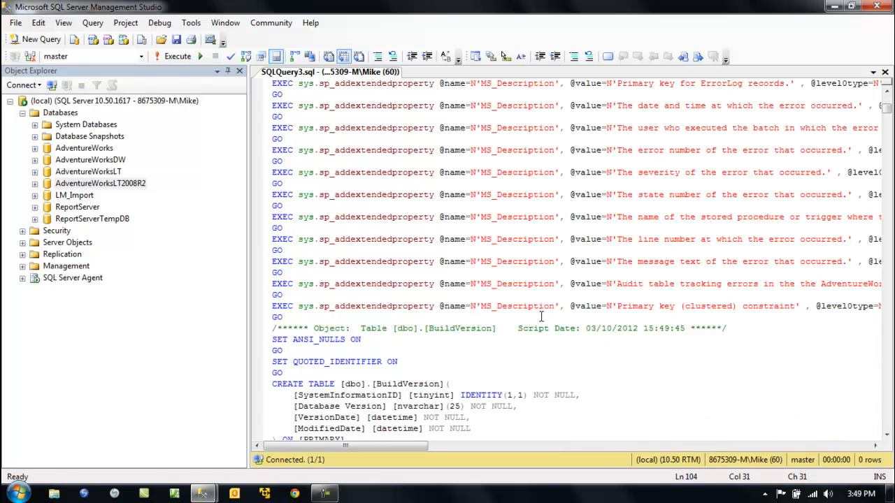
scroll(down, 3)
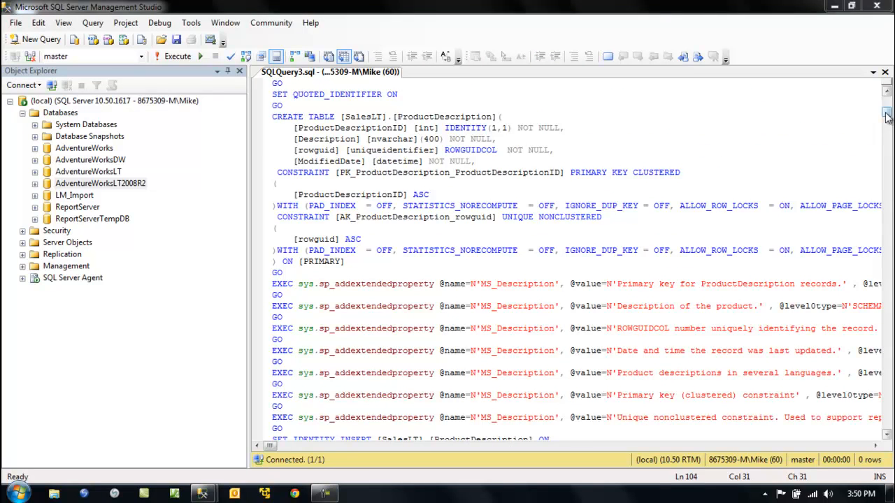
scroll(down, 3)
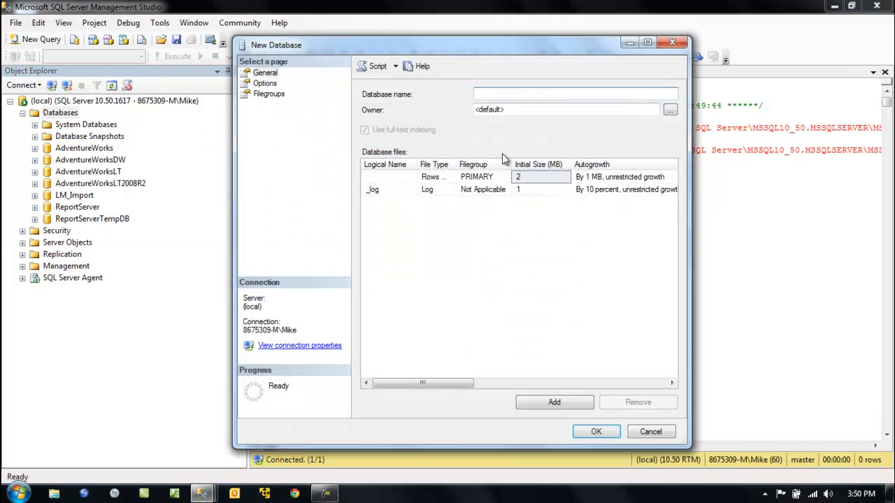
Name the new database ADV2008 and confirm its creation
text(A)
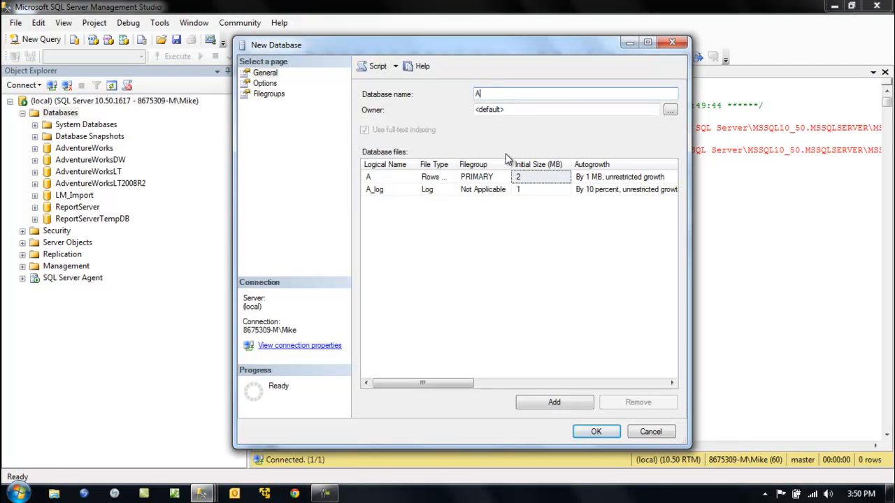
text(DV2)
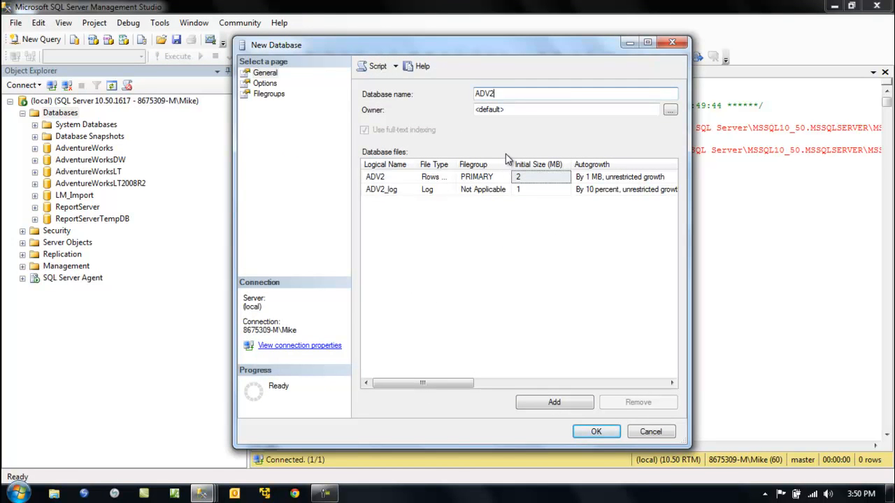
text(008)
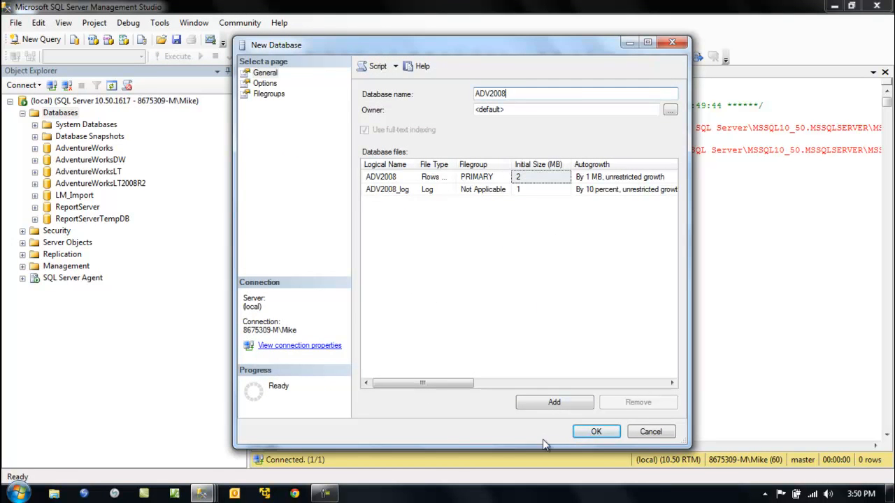
click(595, 431)
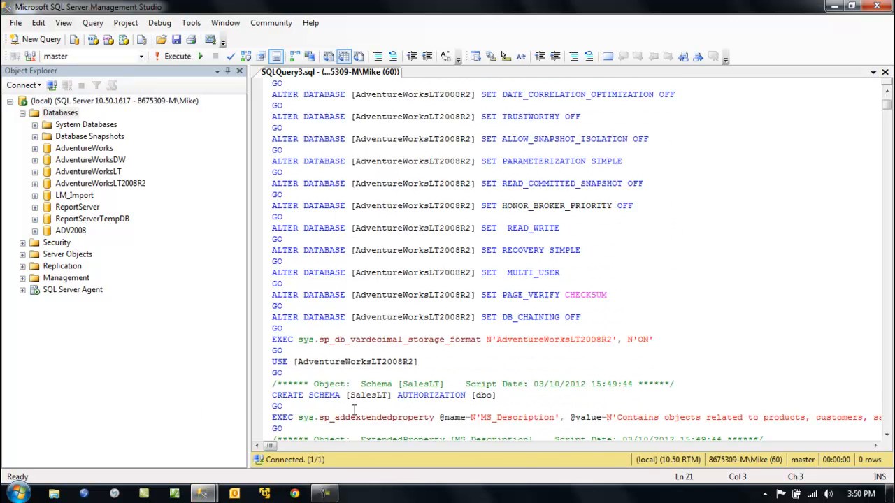
Execute the generated script against ADV2008 and expand the database to view its tables
scroll(down, 3)
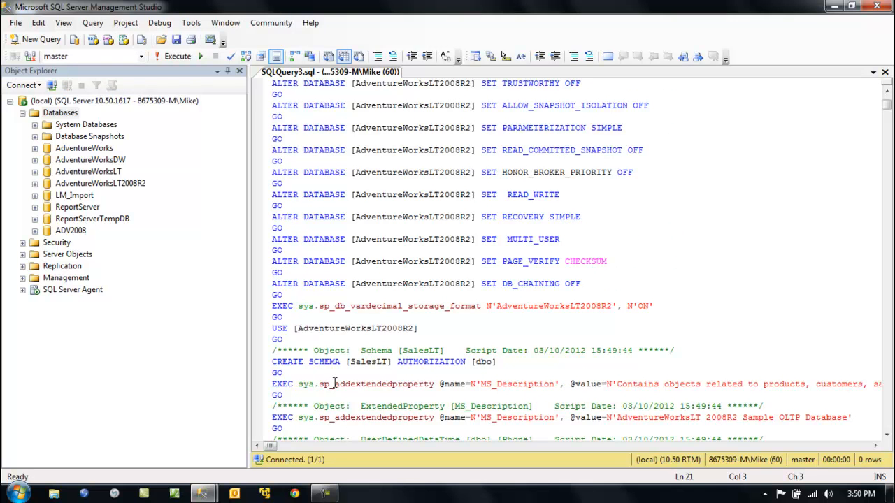
mouse_move(265, 340)
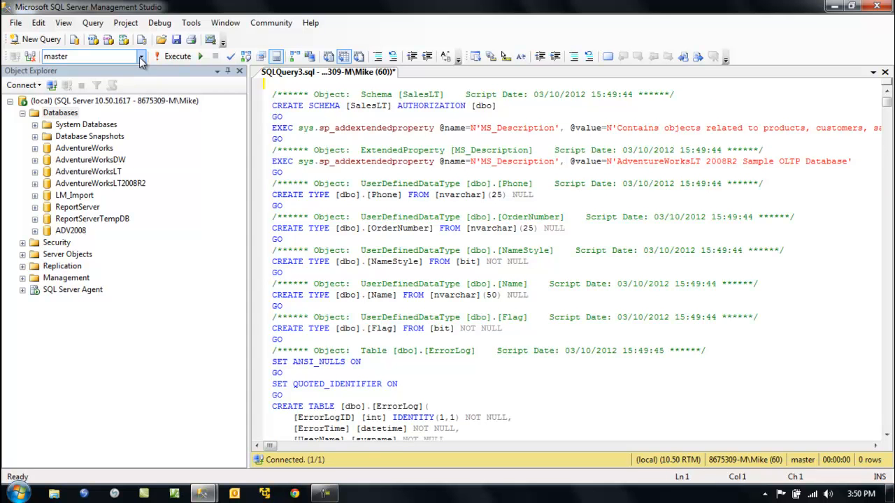
click(142, 56)
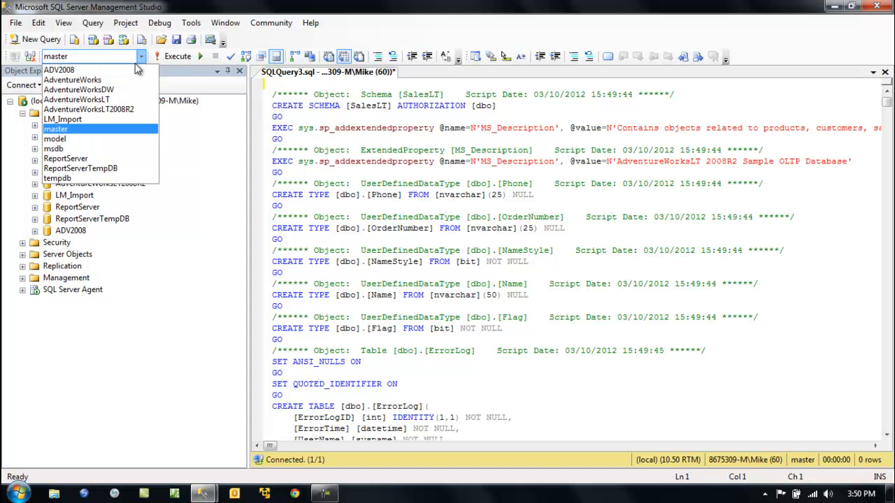
click(66, 71)
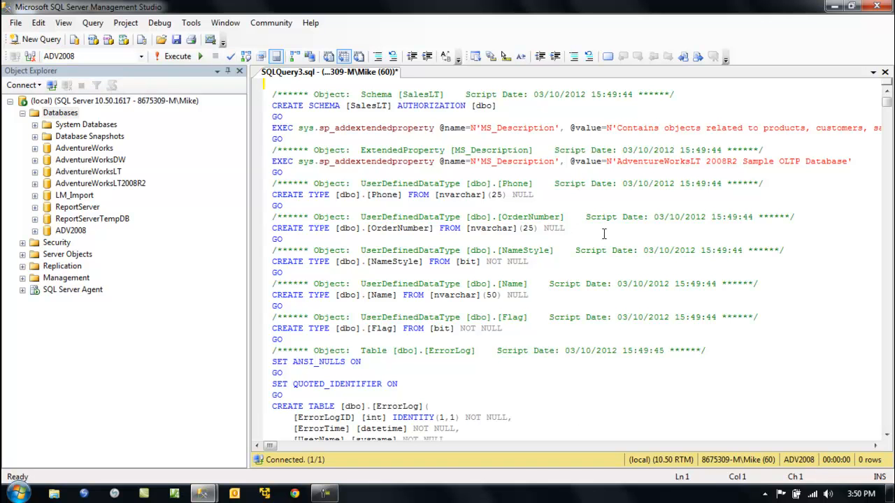
click(177, 56)
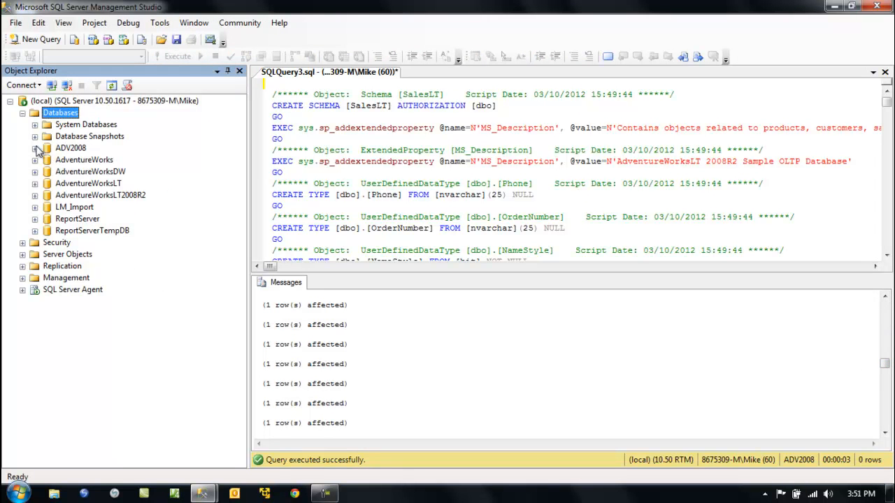
click(35, 147)
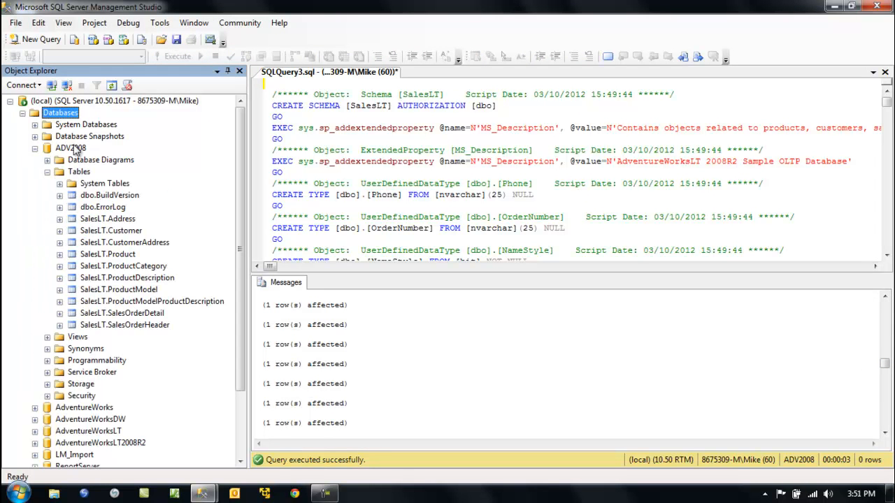
click(33, 40)
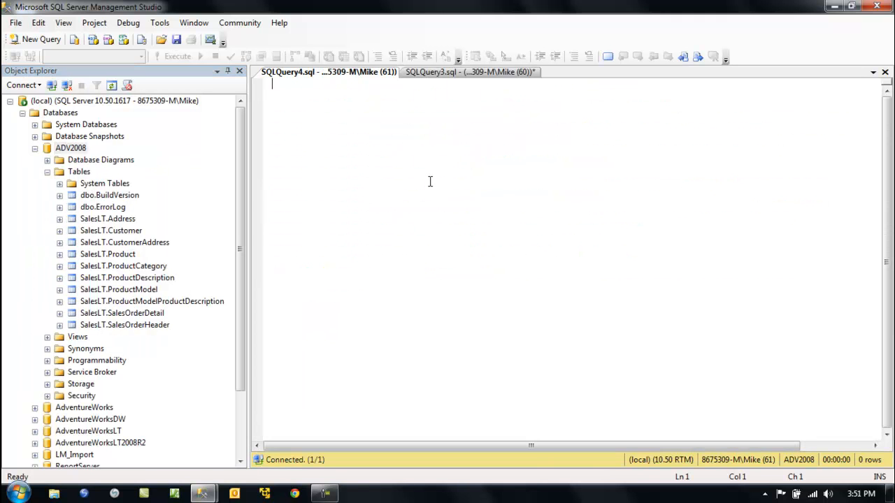
Enter the query 'select * from SalesLT.Product' in the blank query window
text(select)
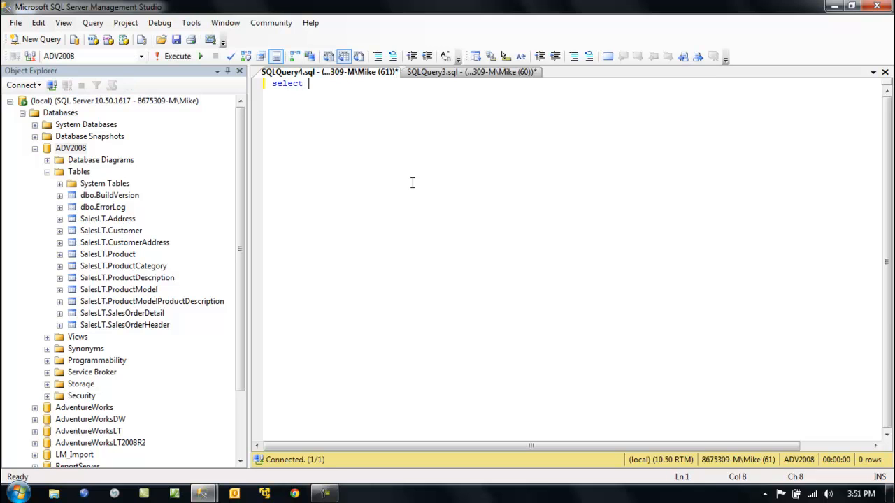
text(I)
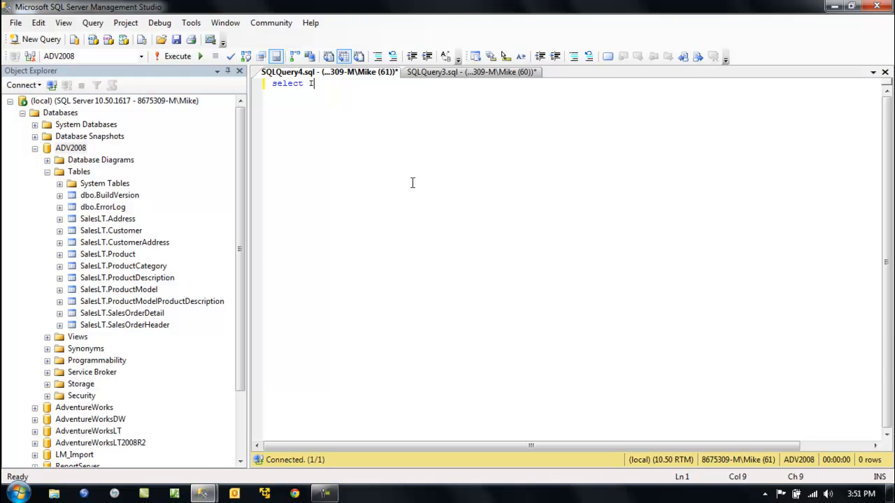
key(Backspace)
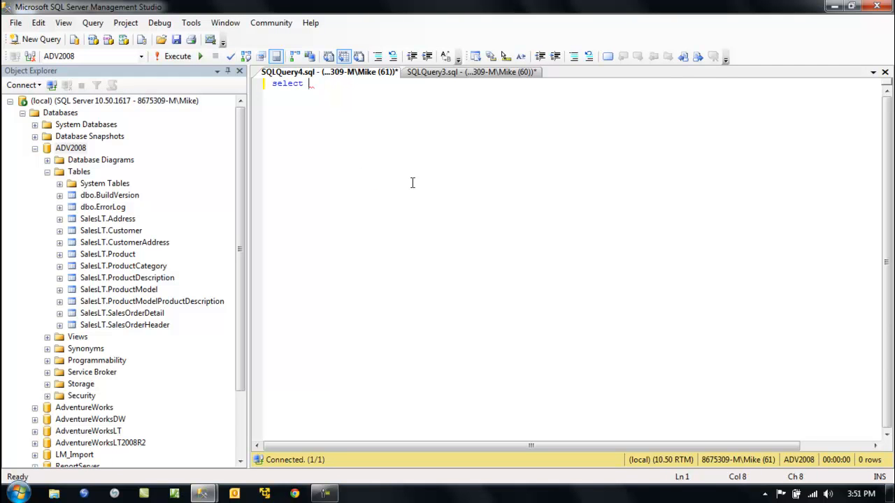
text(")
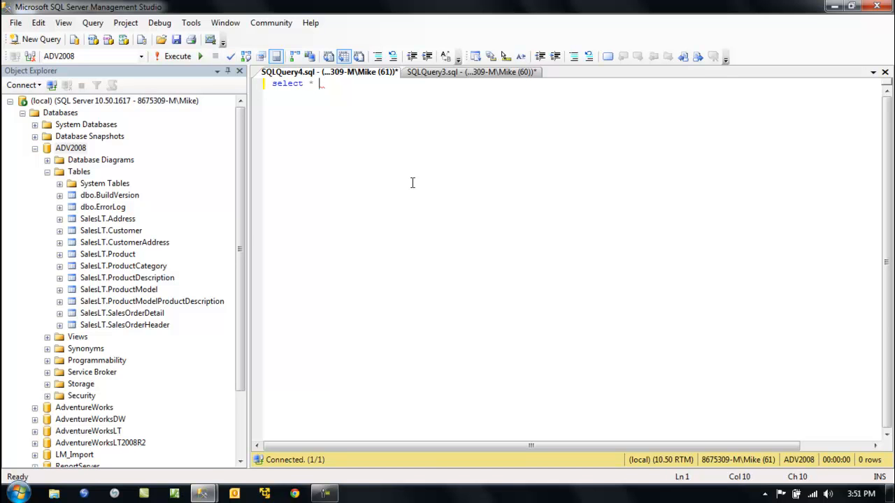
text(from)
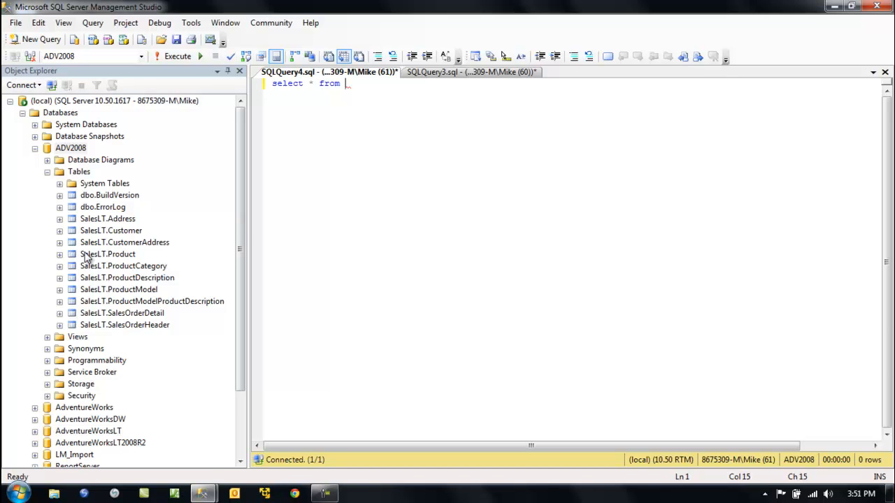
text(SalesLT.Product)
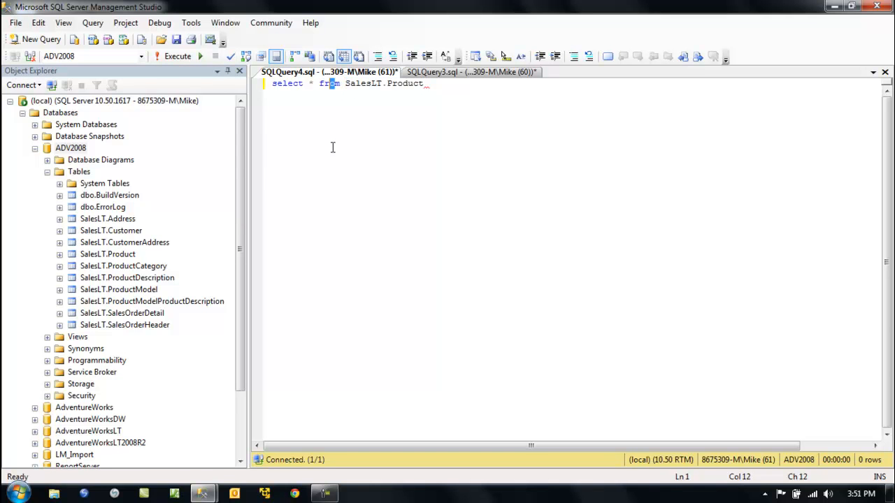
click(199, 56)
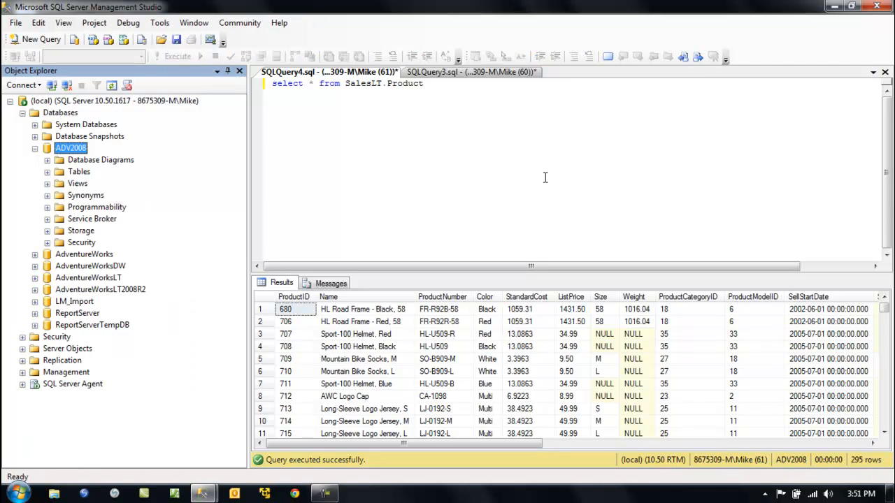
mouse_move(541, 175)
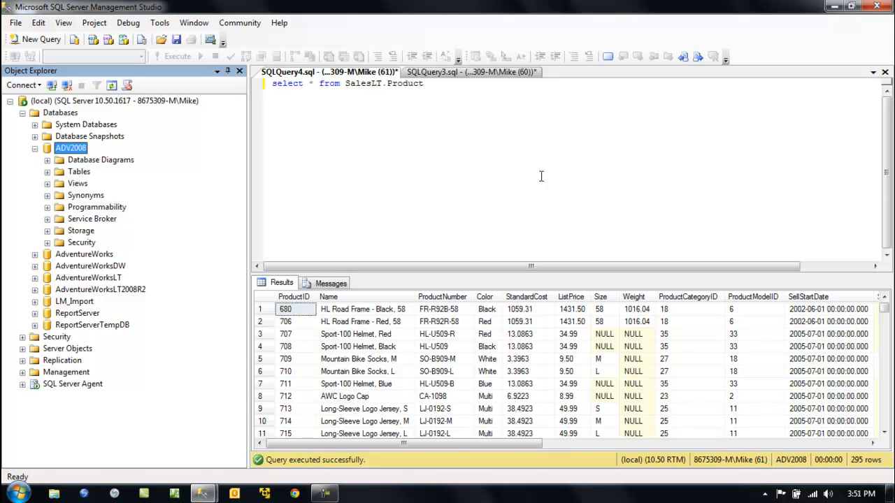
mouse_move(541, 162)
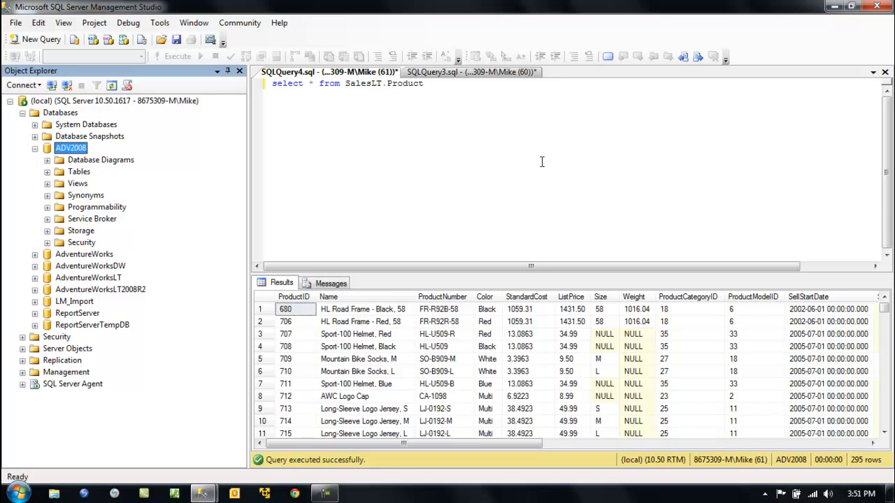
mouse_move(542, 156)
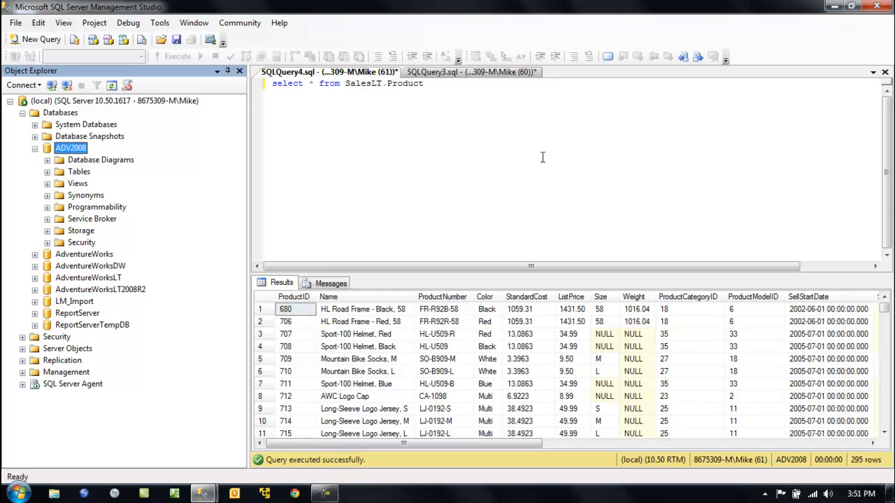
Recheck the SQLQuery3 script tab, then return to the 295-row product results
click(468, 71)
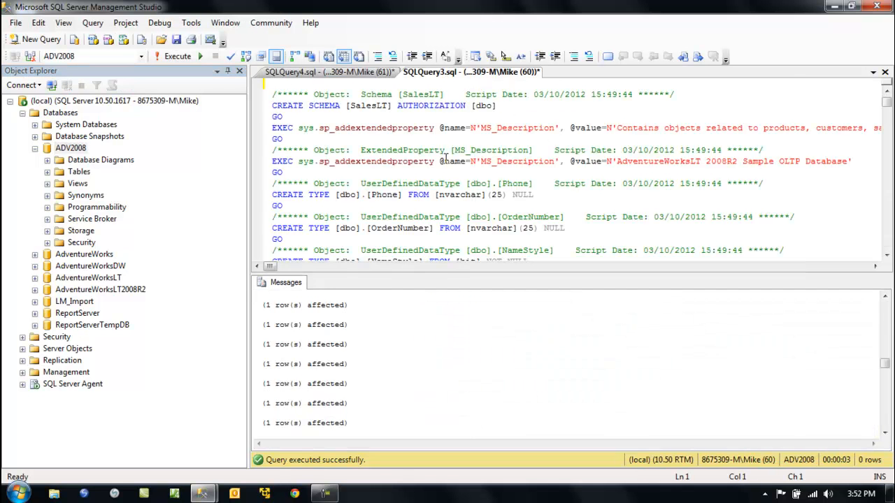
click(314, 72)
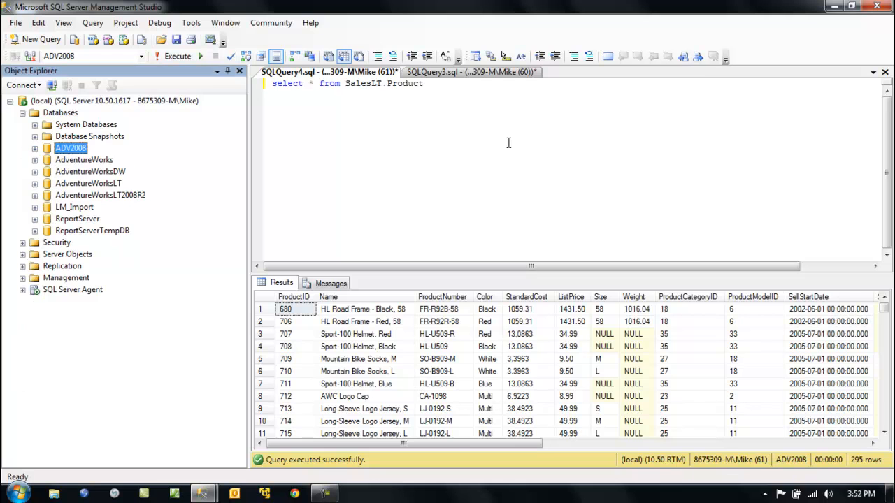
click(485, 154)
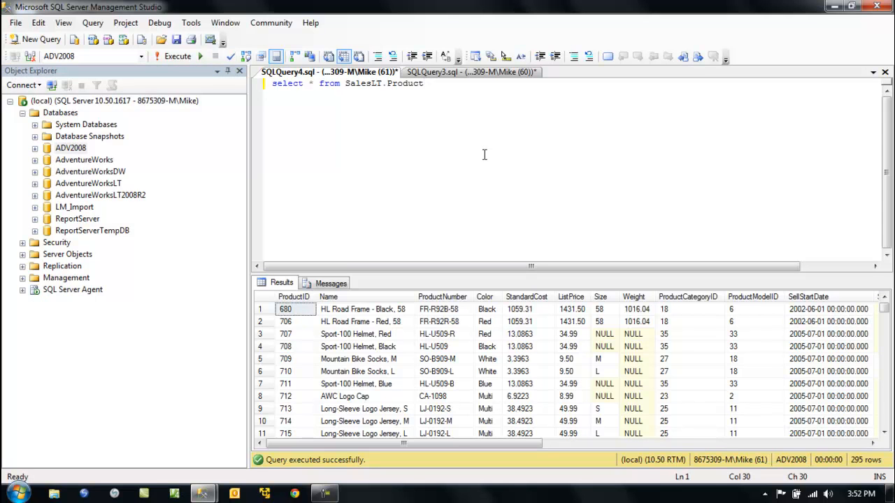
mouse_move(477, 366)
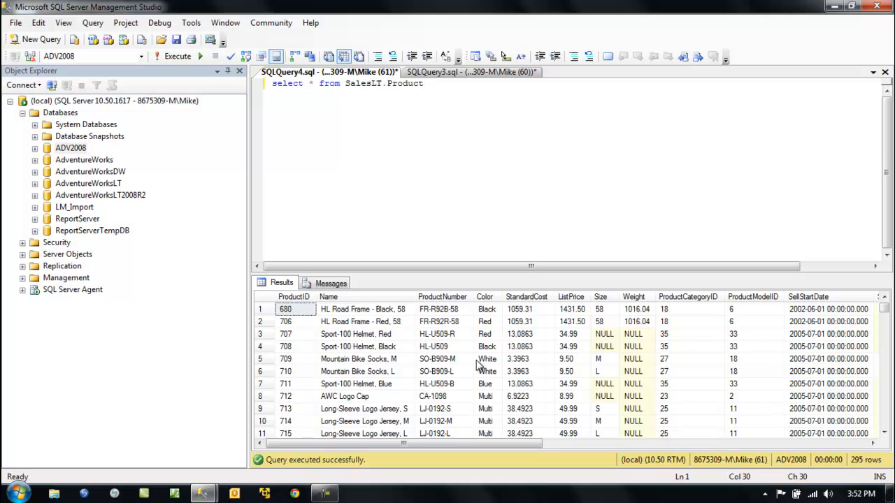